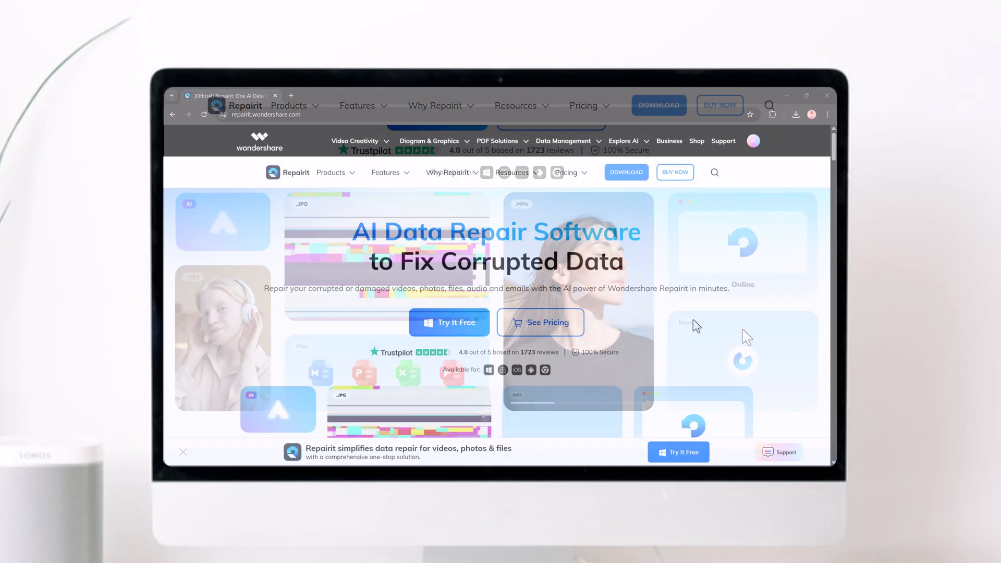
Step: Scroll the repairit.wondershare.com homepage past the hero to the Video, Photo, File and Audio Repair cards
scroll("down", 3)
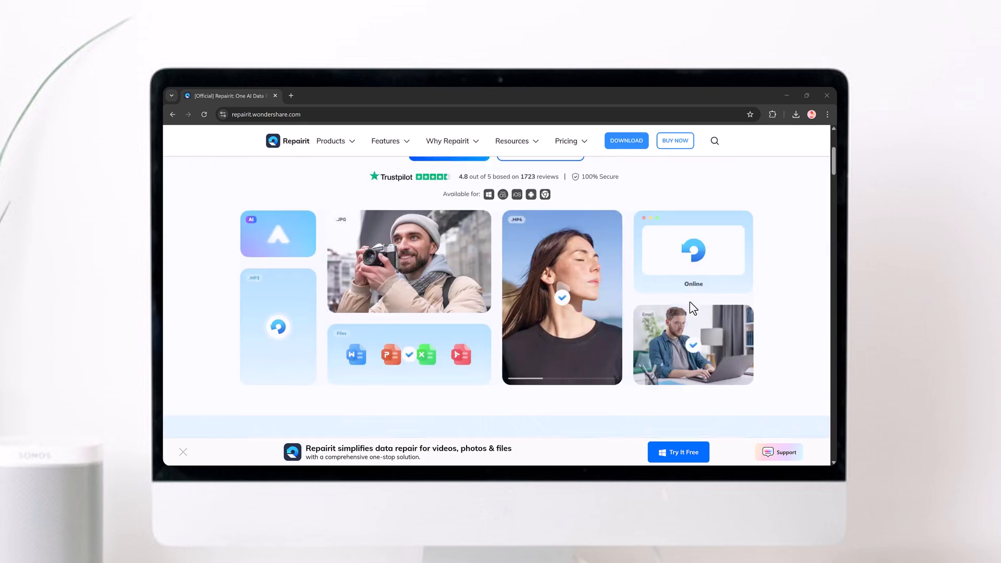
scroll("up", 3)
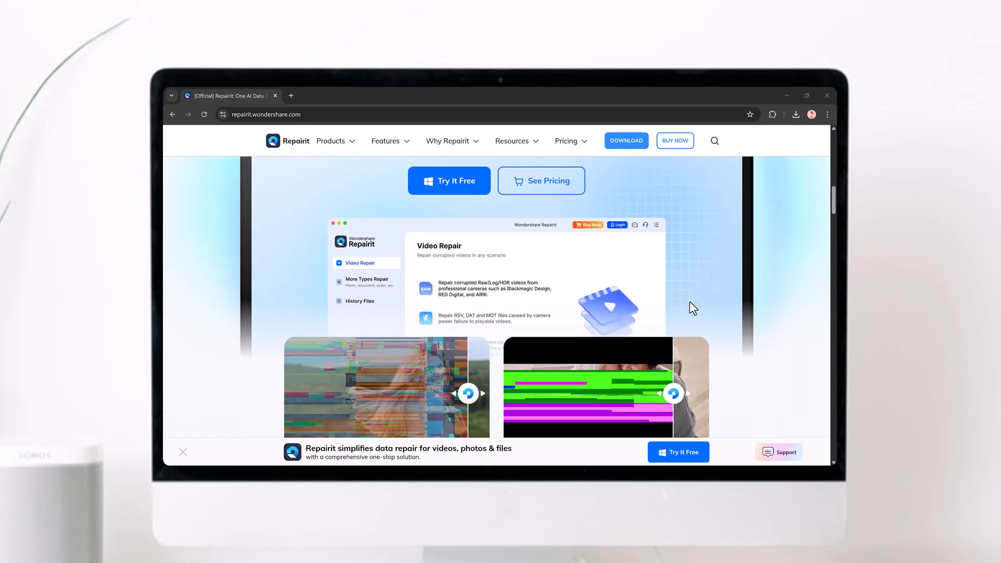
scroll("down", 3)
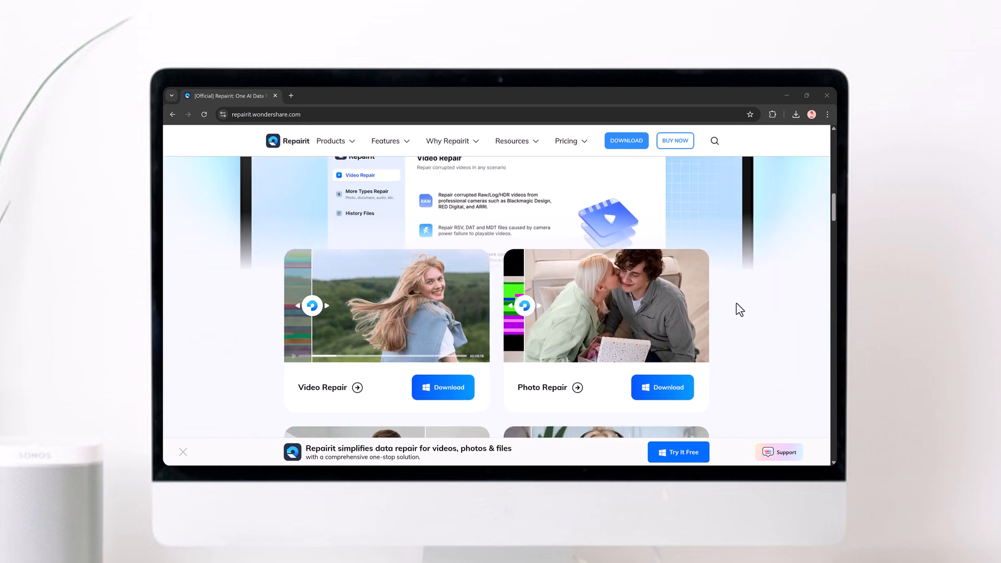
scroll("down", 3)
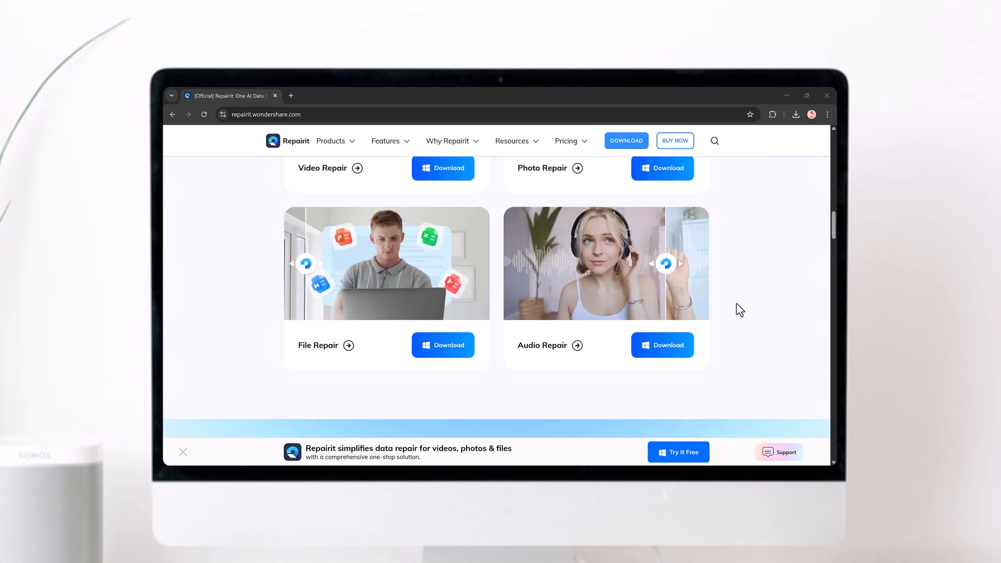
scroll("down", 3)
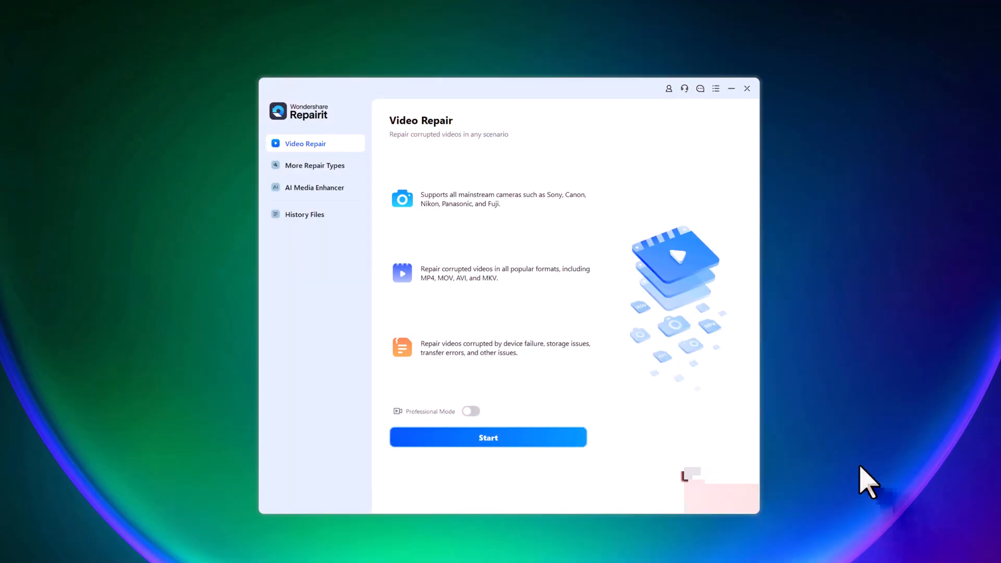
mouse_move(838, 364)
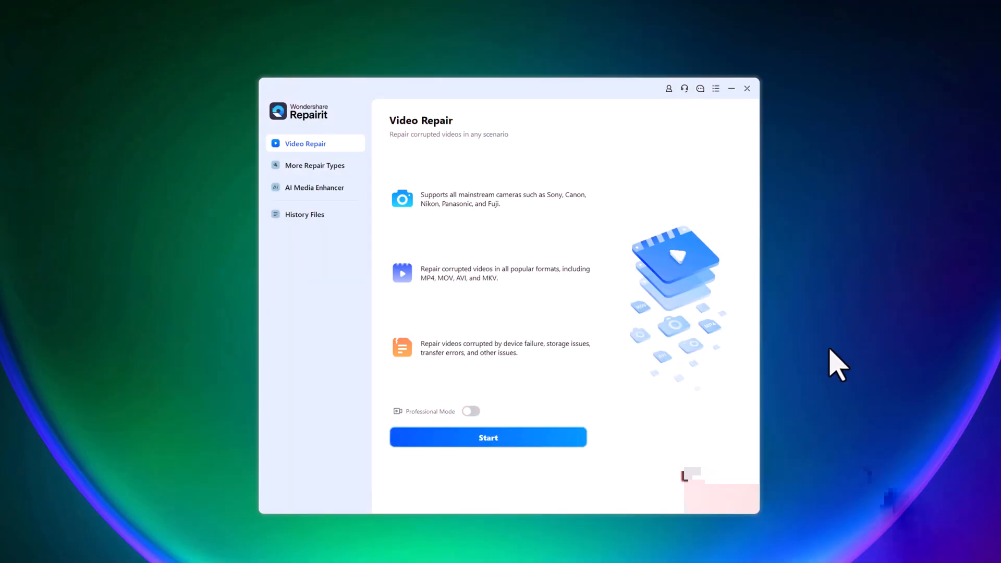
mouse_move(522, 294)
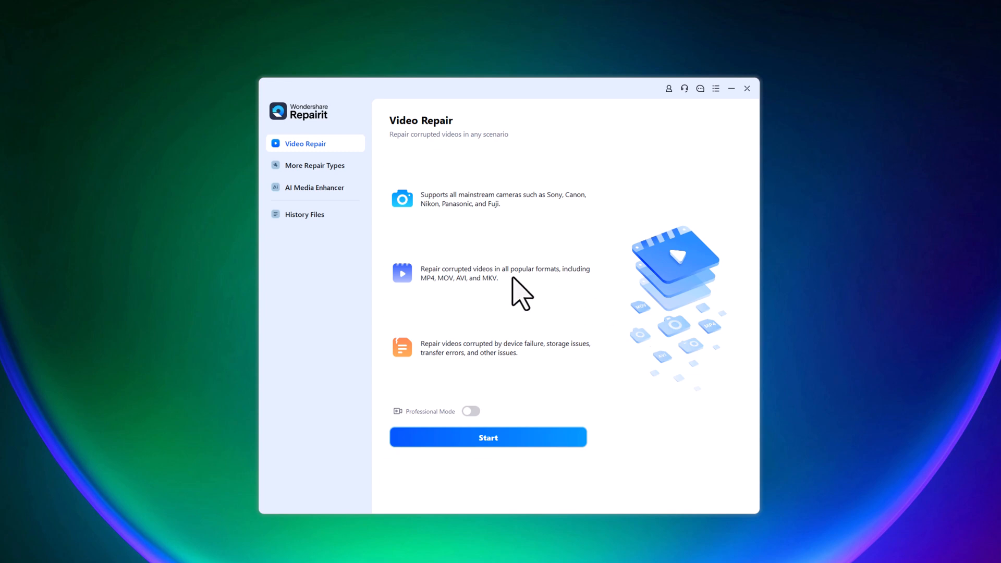
mouse_move(550, 217)
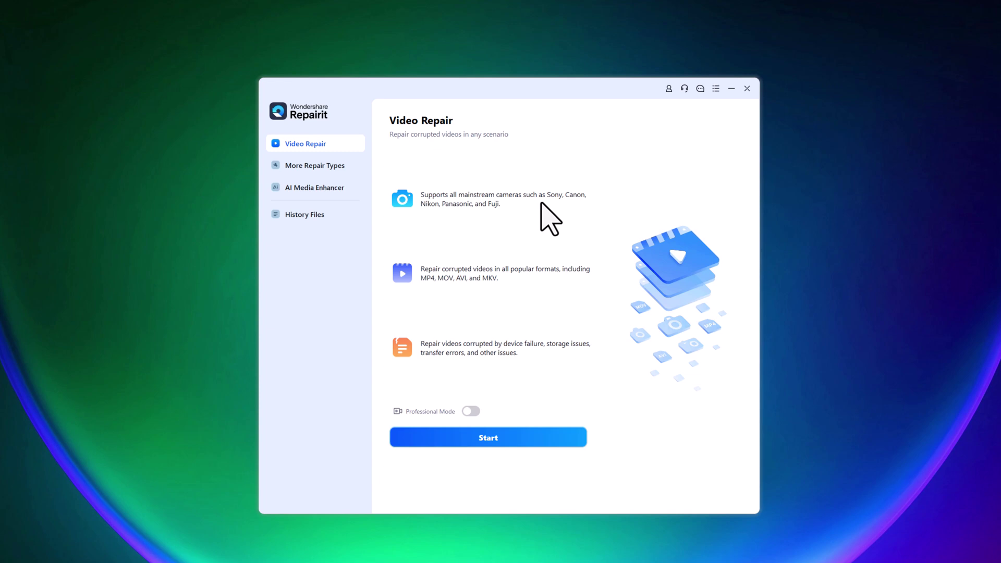
mouse_move(541, 310)
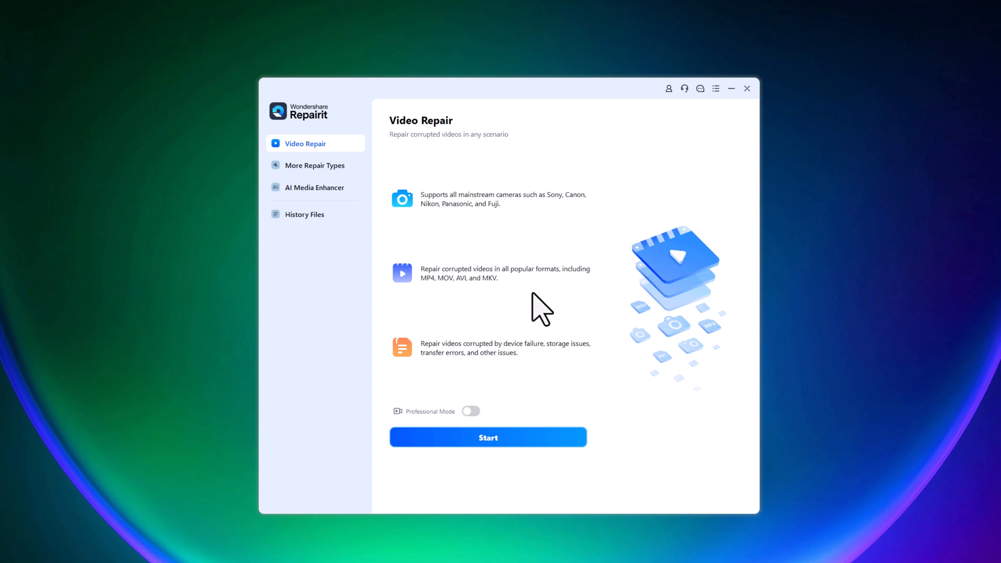
mouse_move(598, 303)
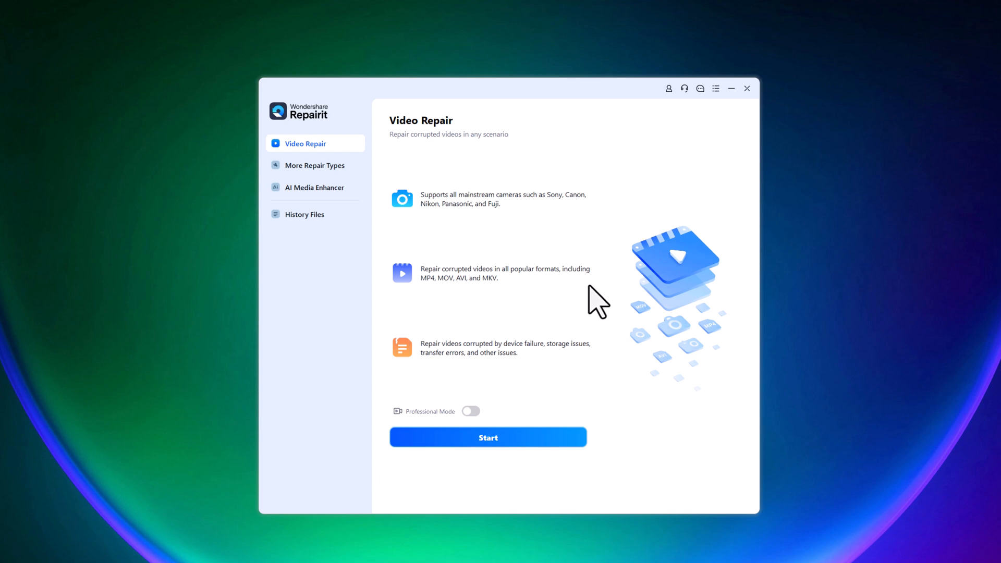
mouse_move(545, 376)
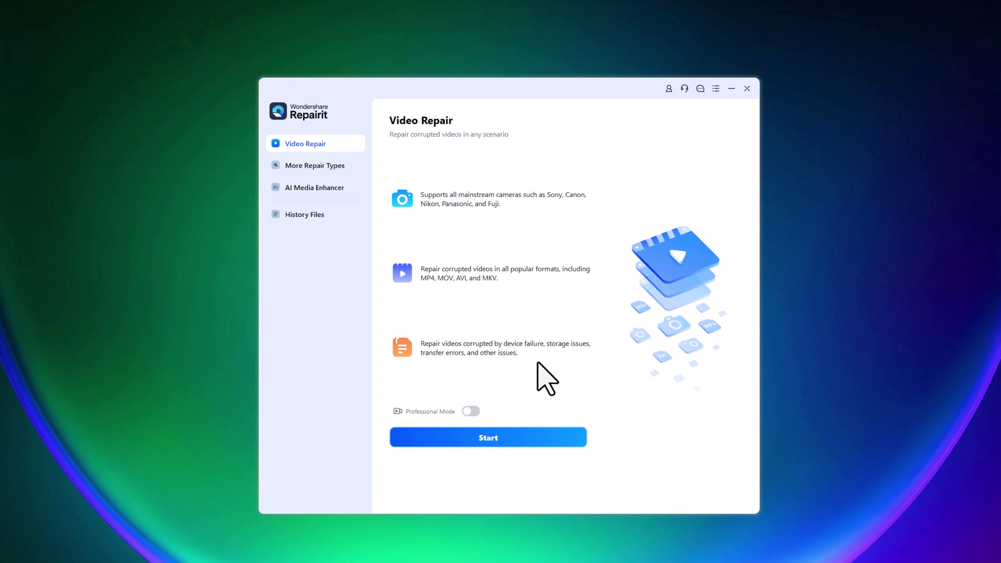
mouse_move(480, 427)
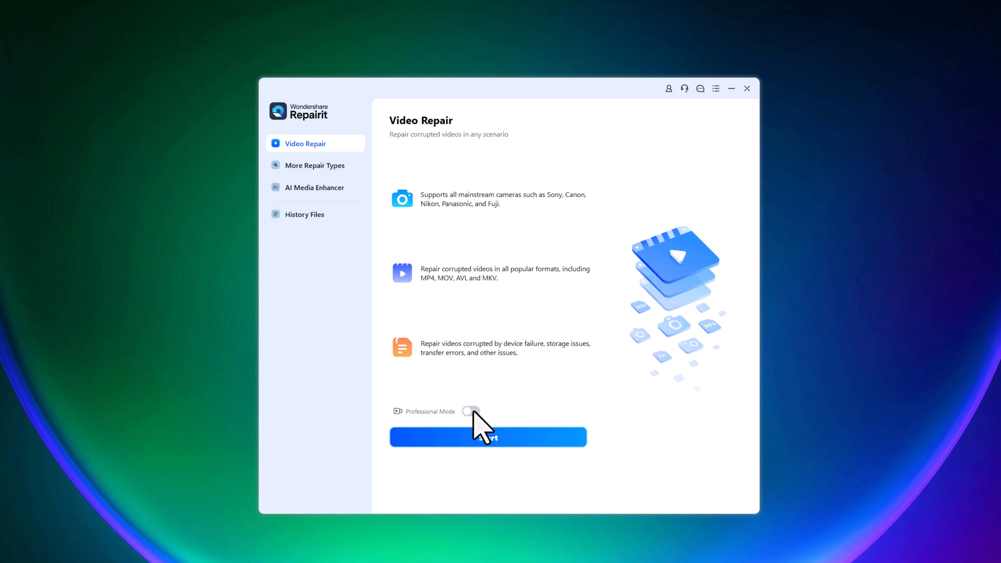
Step: Turn on Professional Mode in Video Repair for Raw/Log/HDR and RSV/DAT/MDT footage
left_click(471, 411)
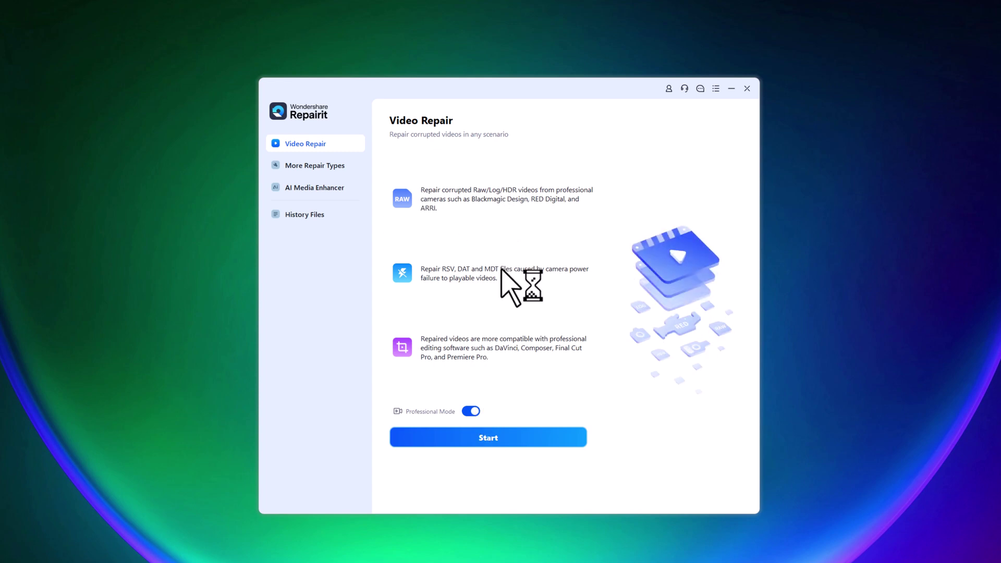
mouse_move(505, 402)
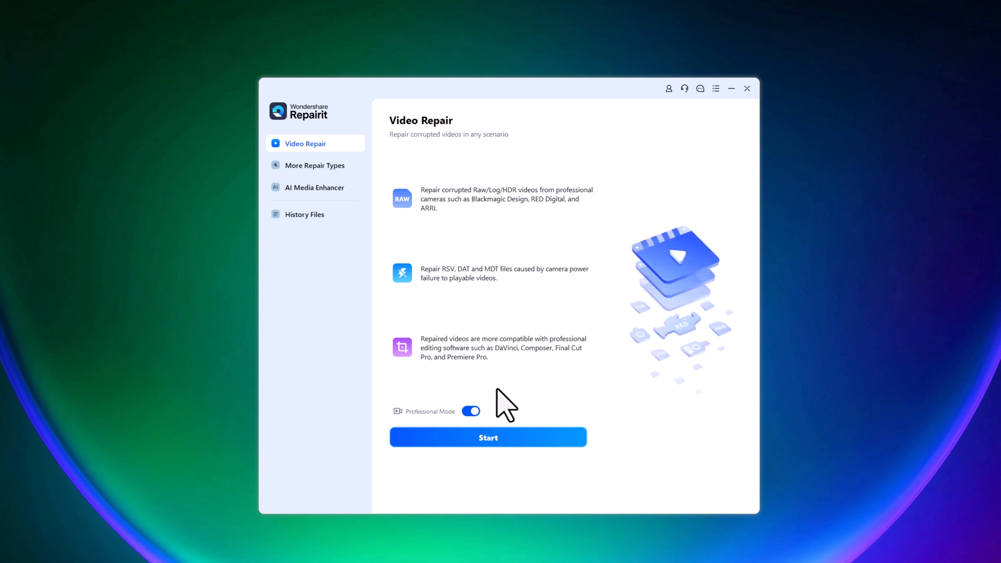
Step: Look through More Repair Types, then return to the AI Media Enhancer photo tools
left_click(314, 187)
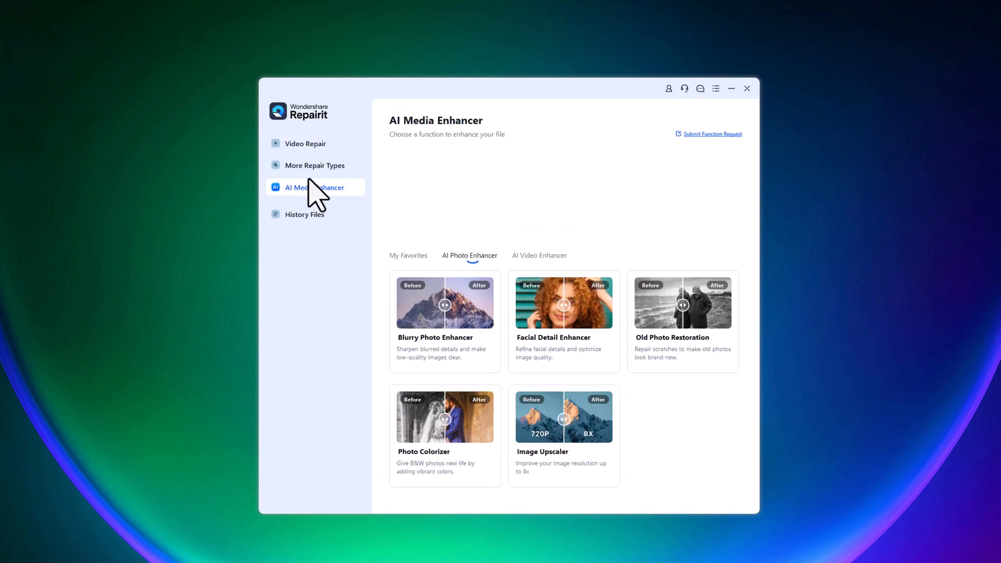
mouse_move(314, 166)
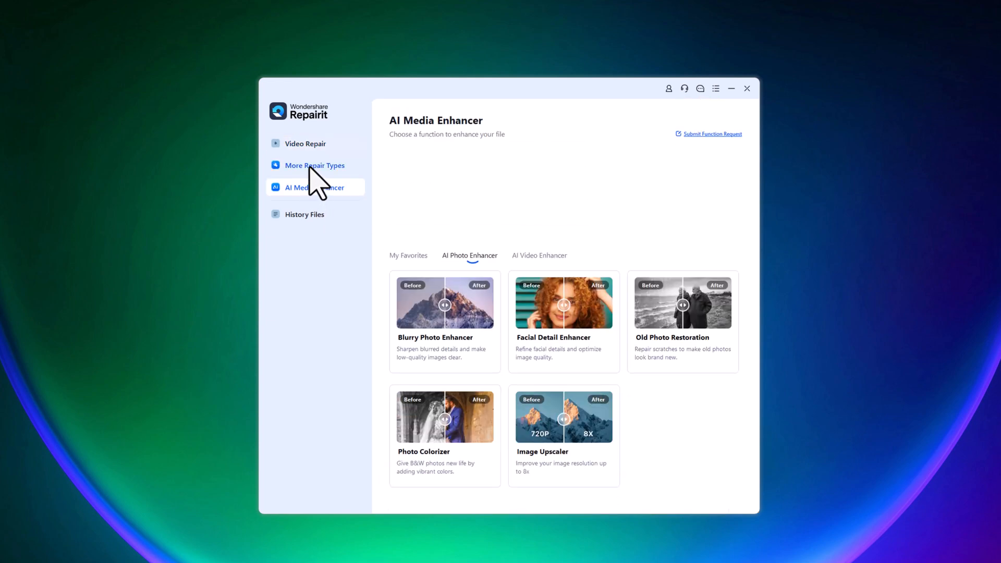
left_click(313, 165)
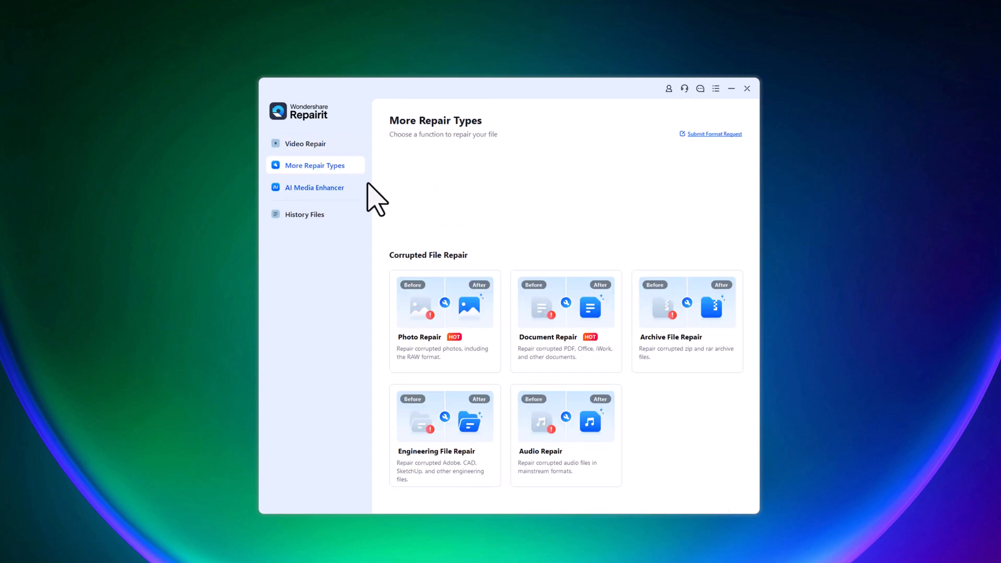
mouse_move(467, 224)
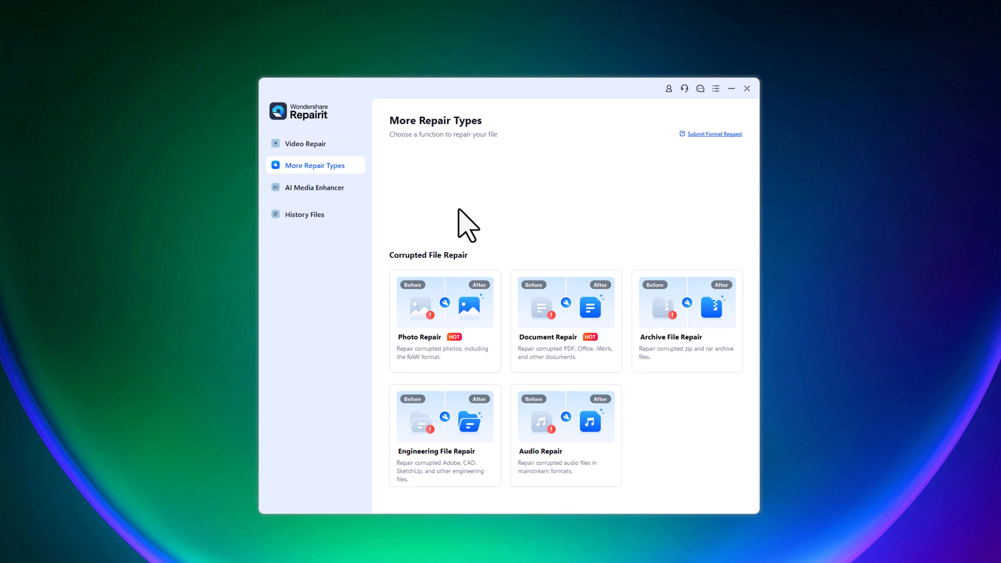
mouse_move(469, 319)
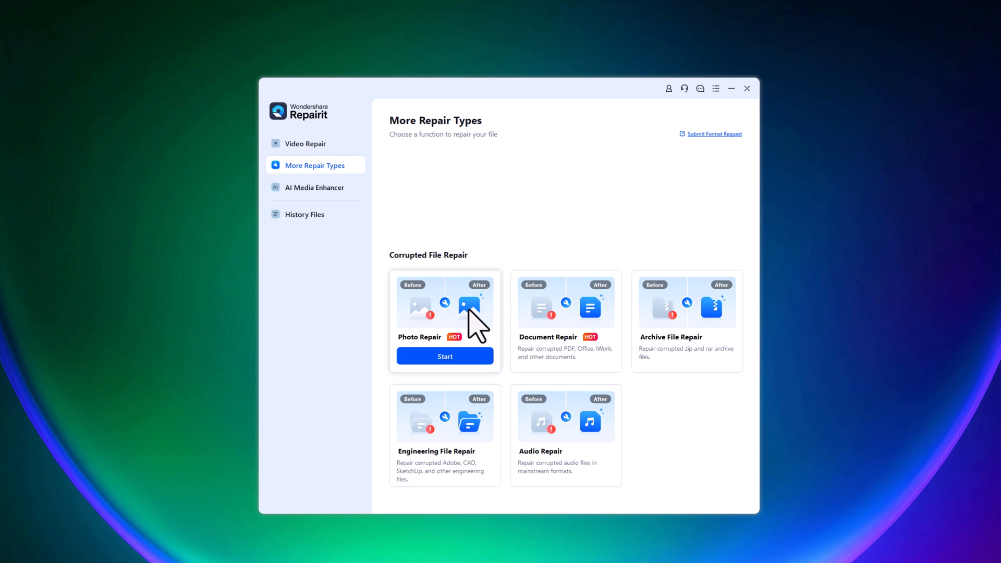
mouse_move(564, 367)
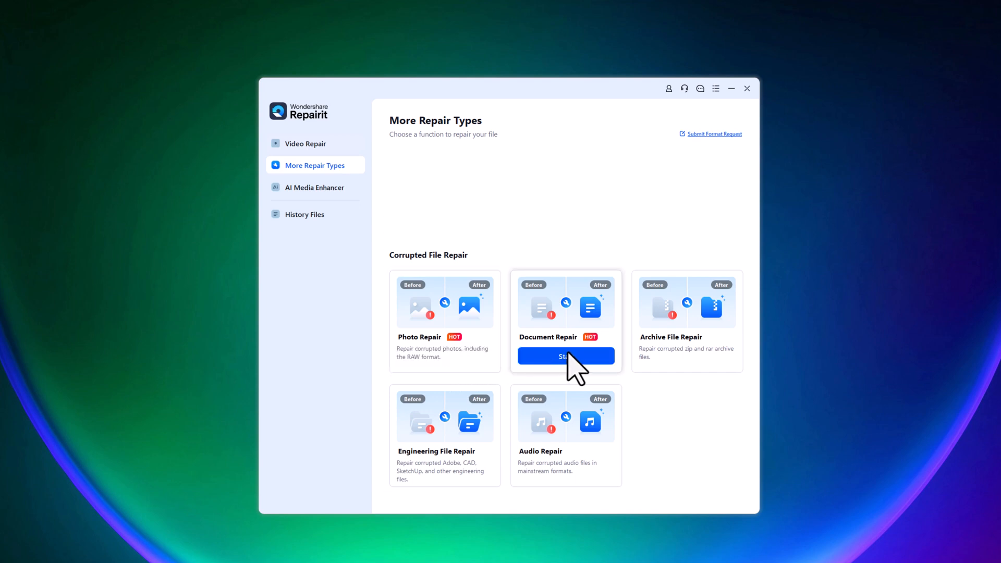
mouse_move(685, 356)
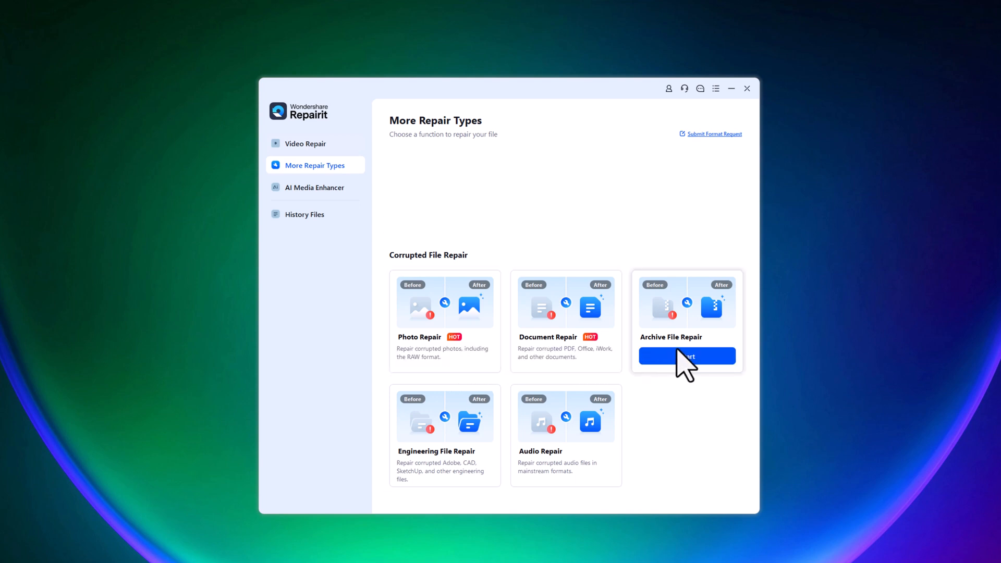
mouse_move(595, 456)
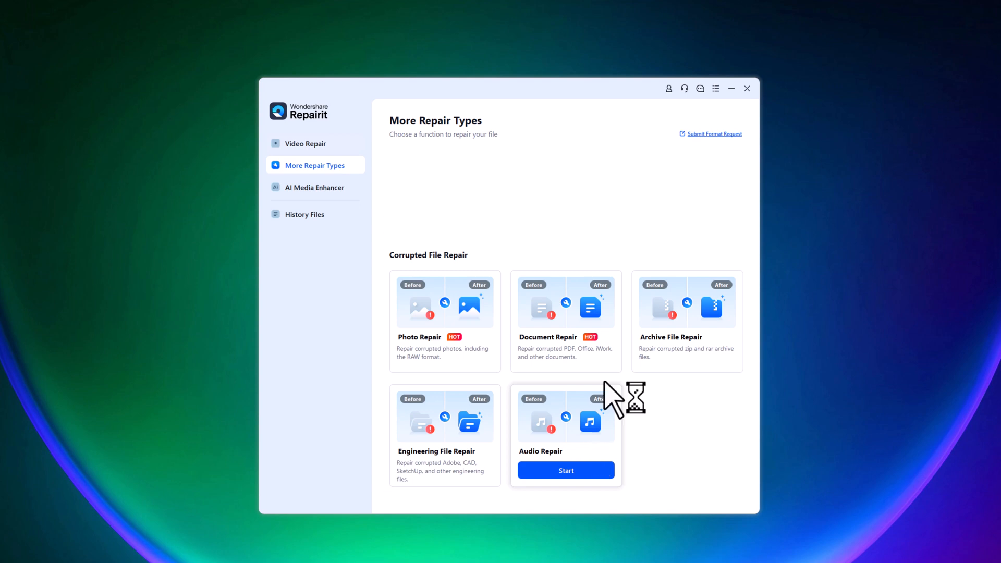
left_click(313, 187)
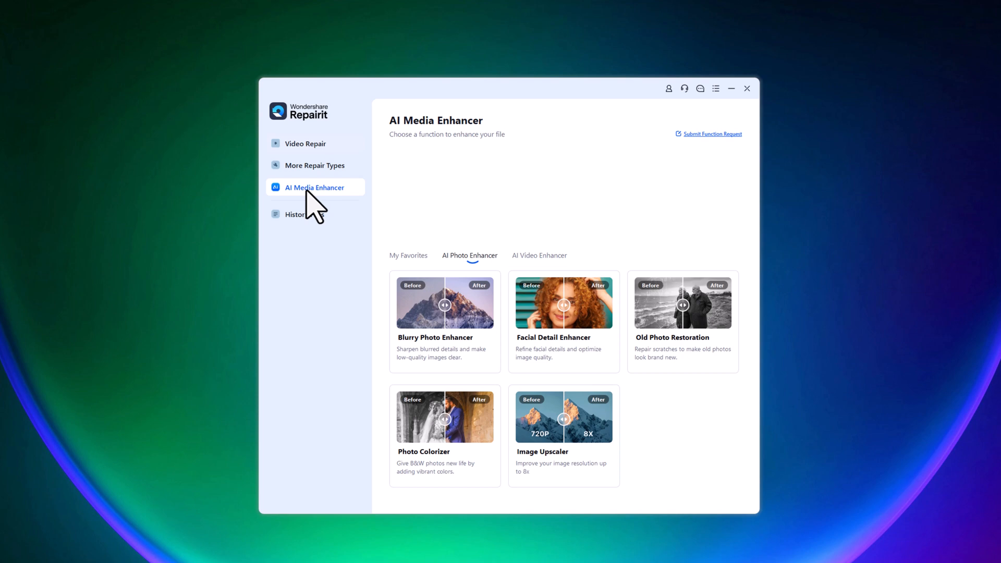
mouse_move(444, 313)
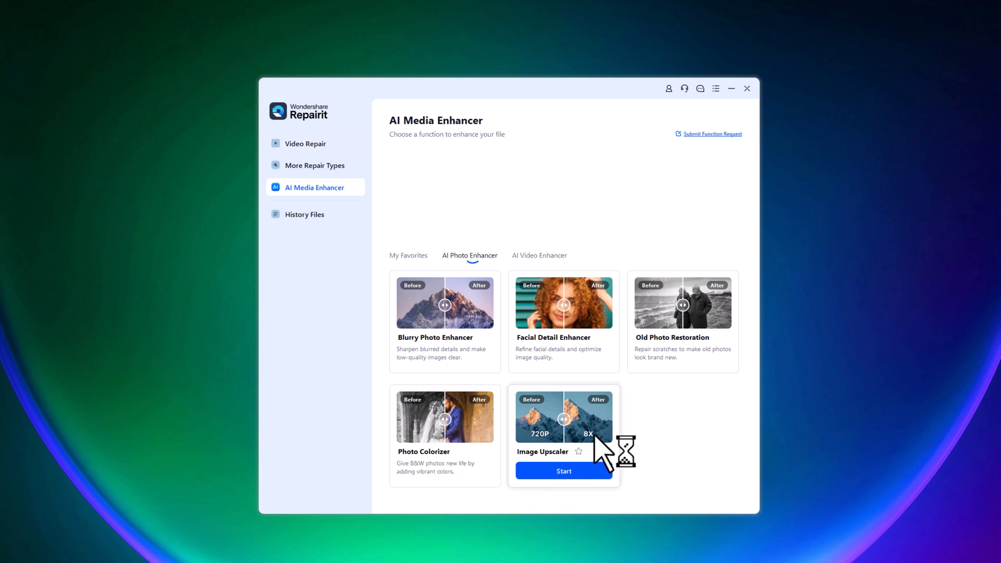
Step: Check the empty History Files list, then enable Professional Mode in Video Repair again
left_click(304, 213)
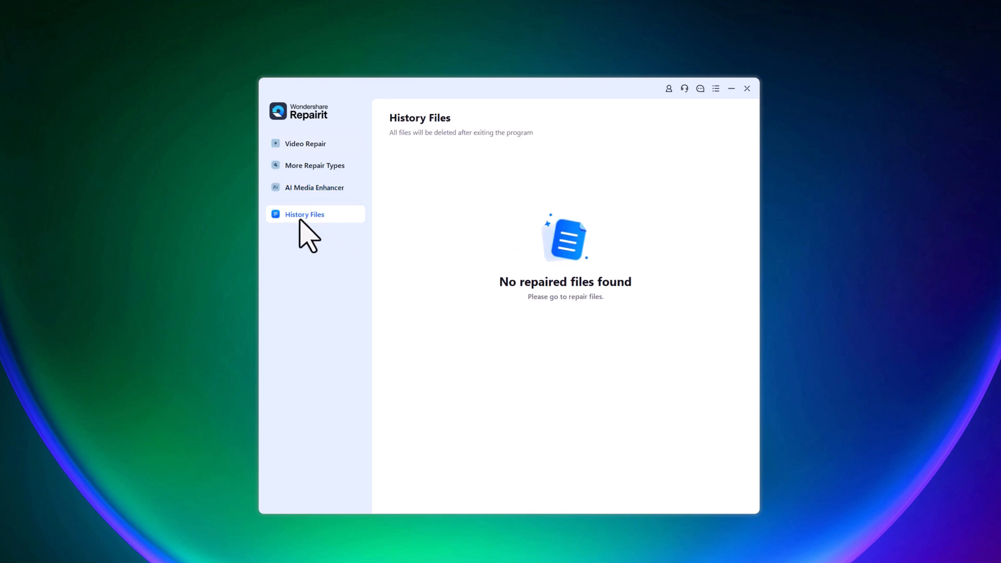
left_click(304, 143)
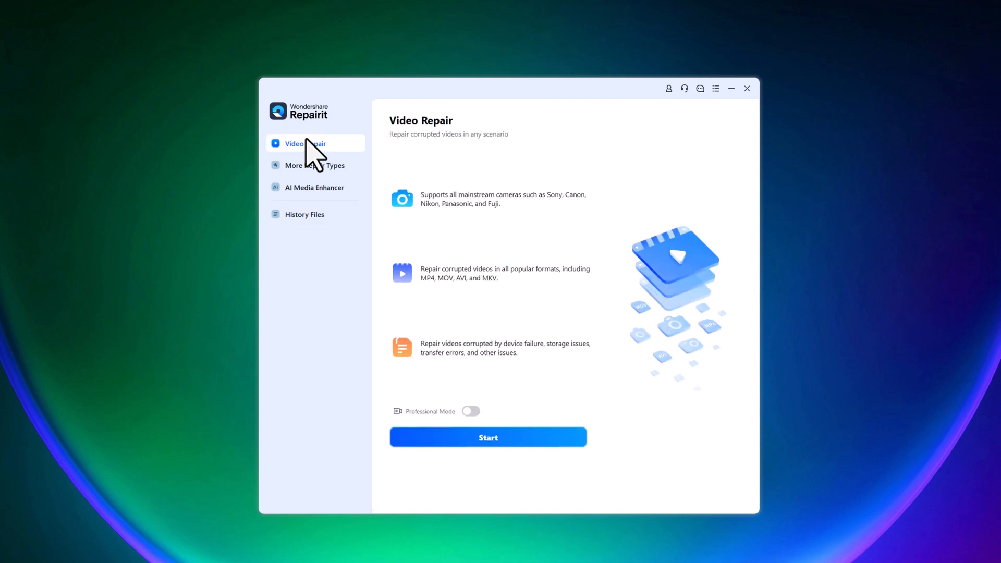
mouse_move(316, 156)
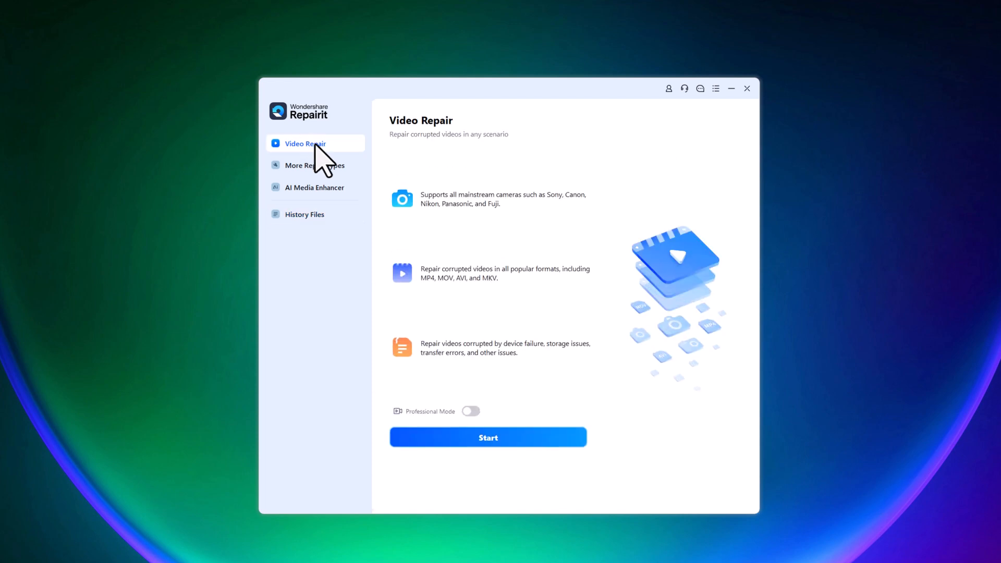
mouse_move(481, 424)
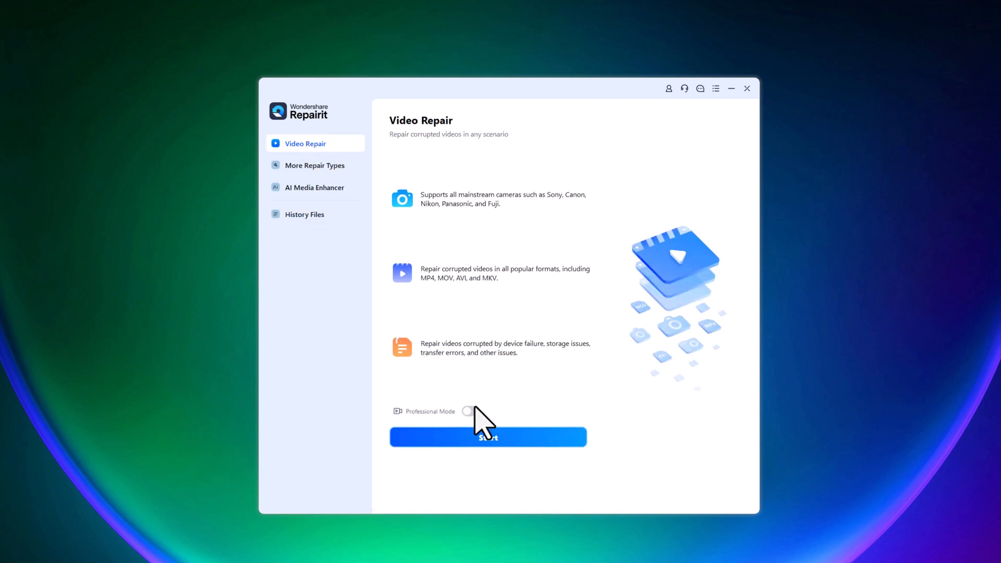
left_click(470, 410)
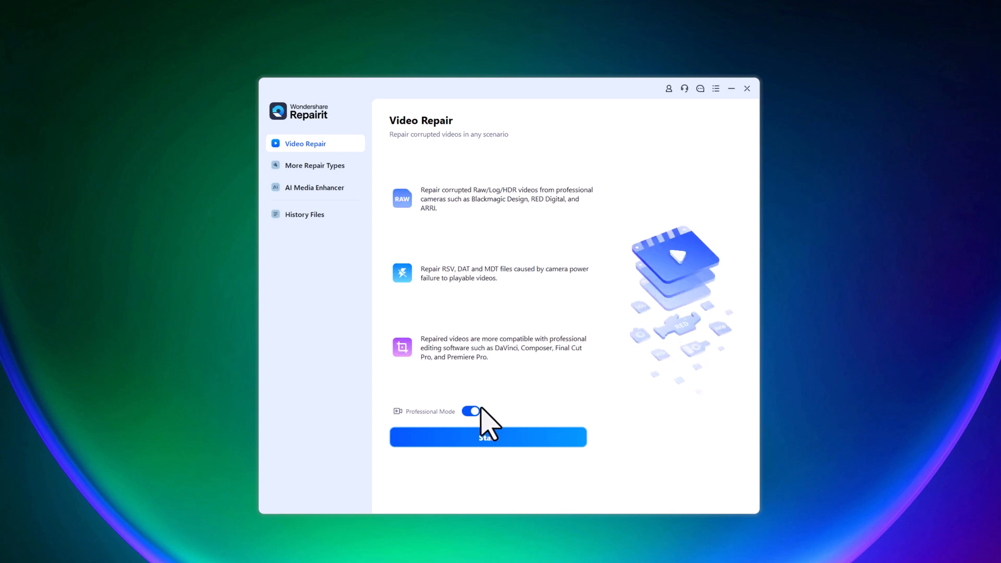
Step: Add the corrupted 3249446-uhd_3840_2160_25fps (1).mp4 to the unrepaired videos list
left_click(486, 437)
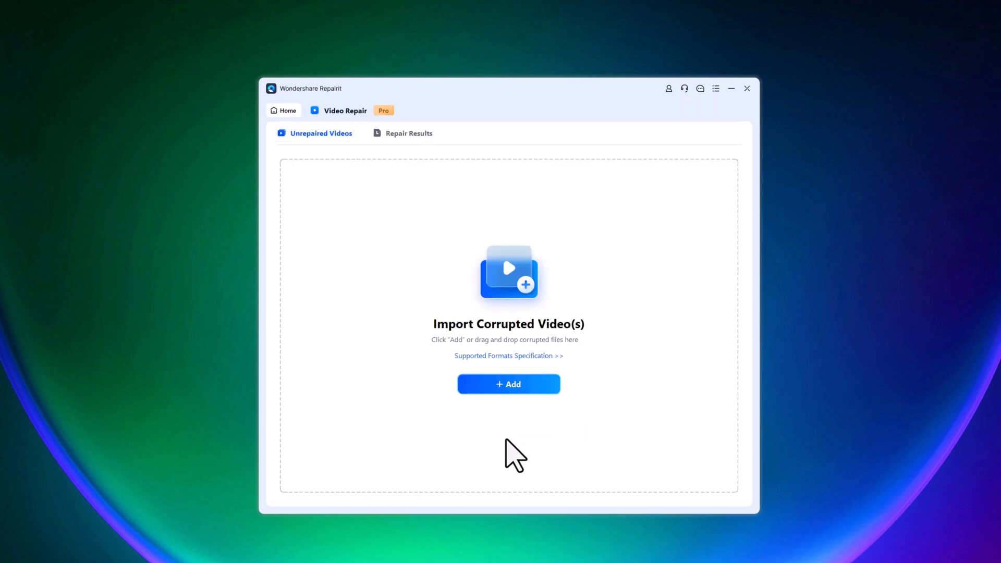
mouse_move(508, 384)
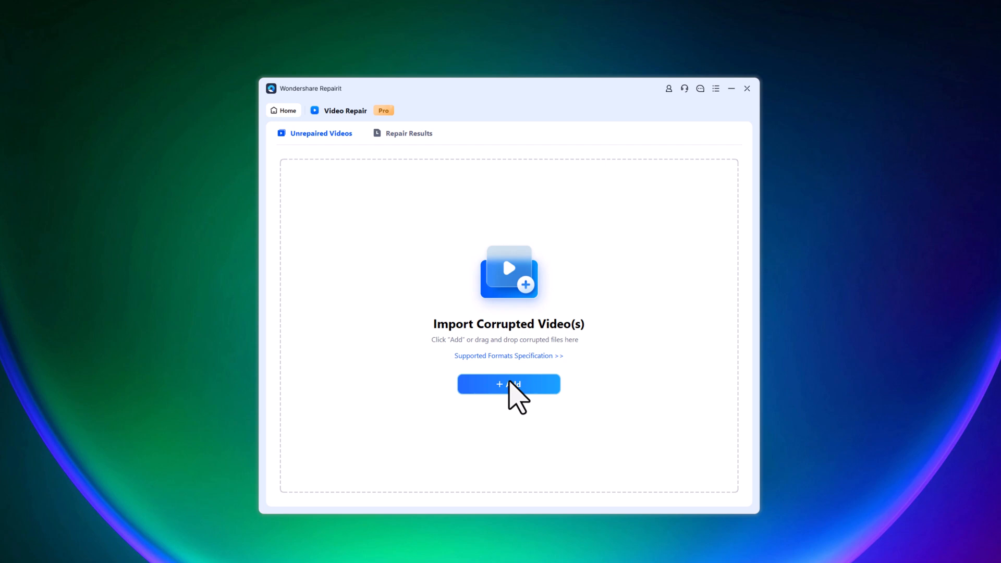
left_click(508, 384)
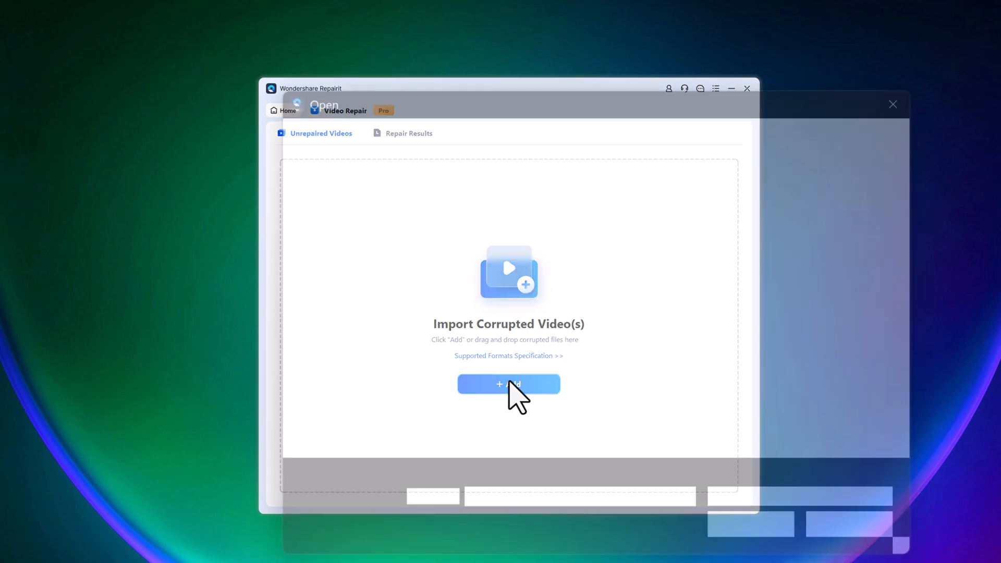
left_click(508, 384)
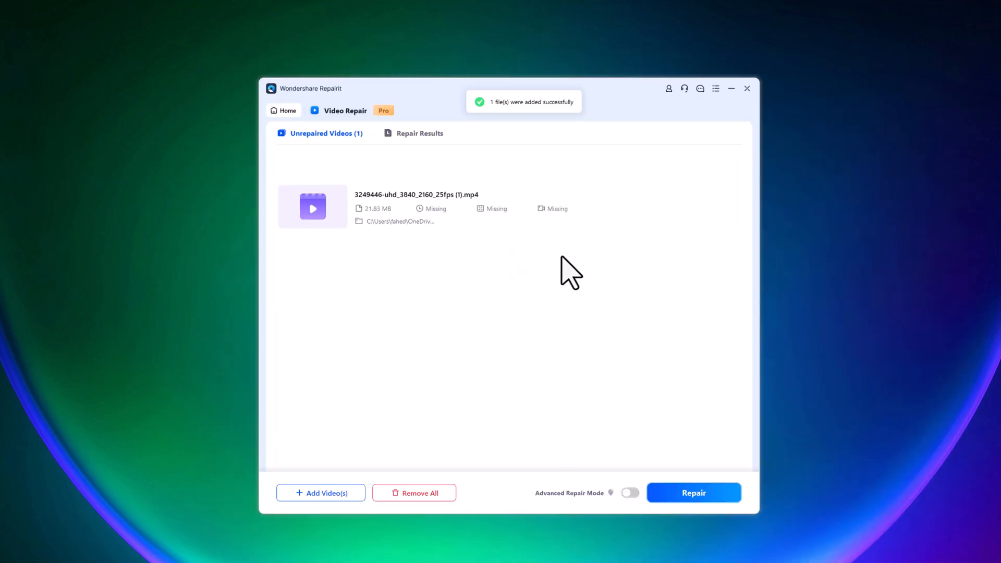
mouse_move(312, 217)
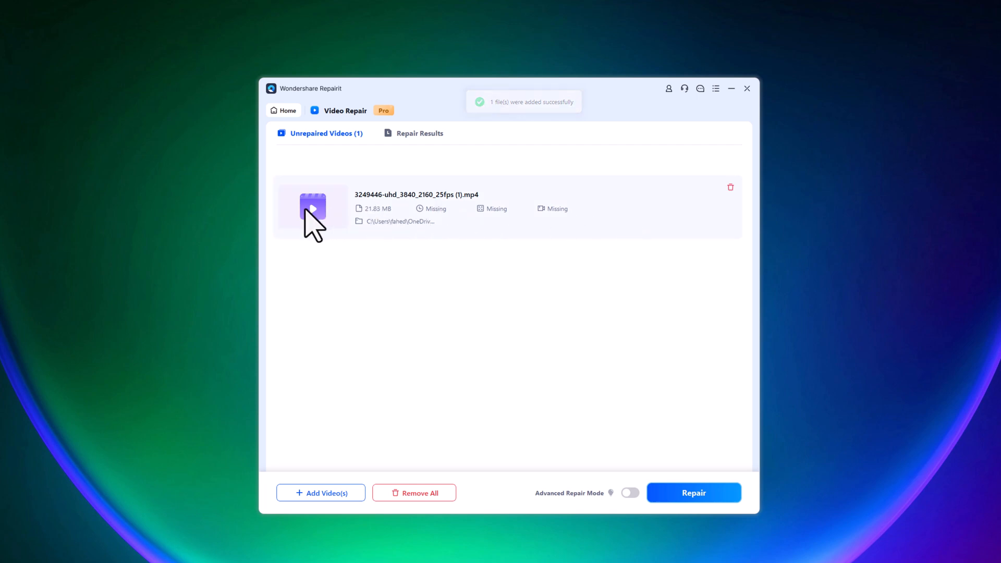
mouse_move(528, 232)
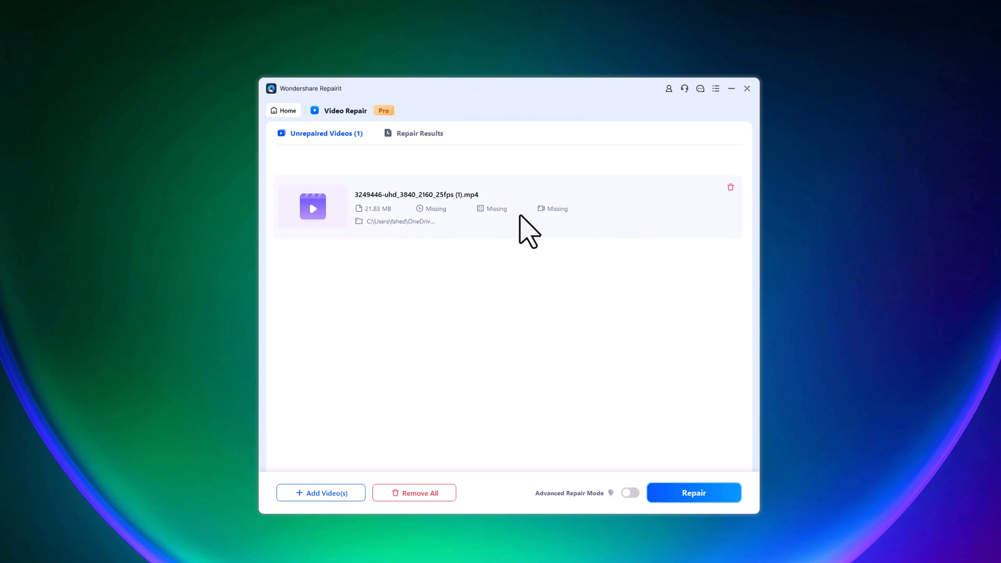
mouse_move(405, 255)
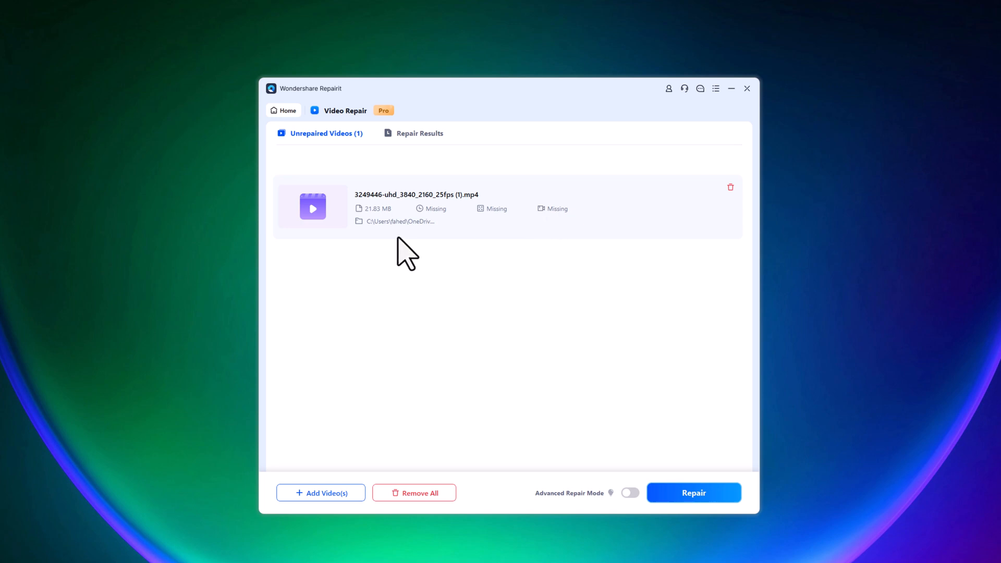
mouse_move(321, 492)
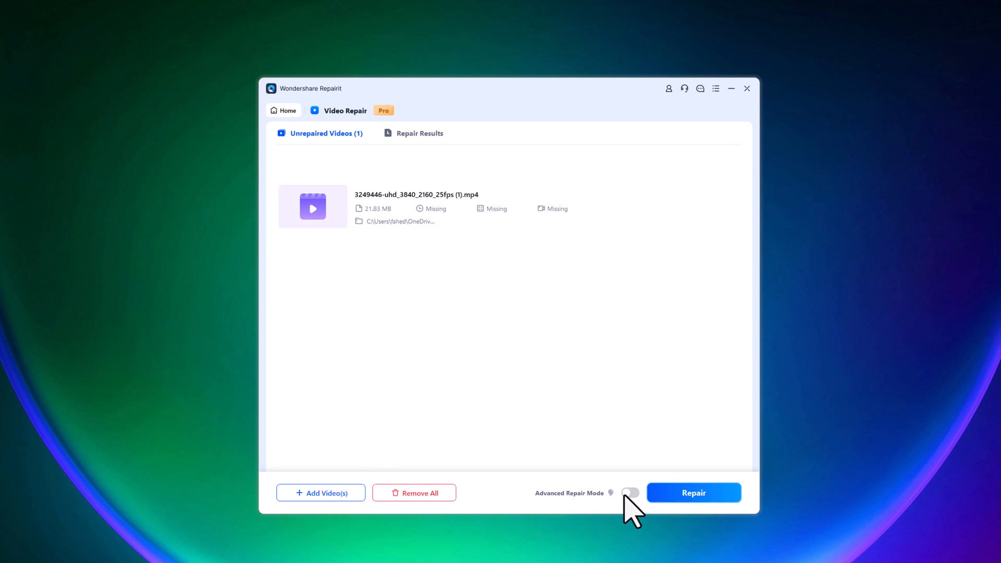
mouse_move(639, 507)
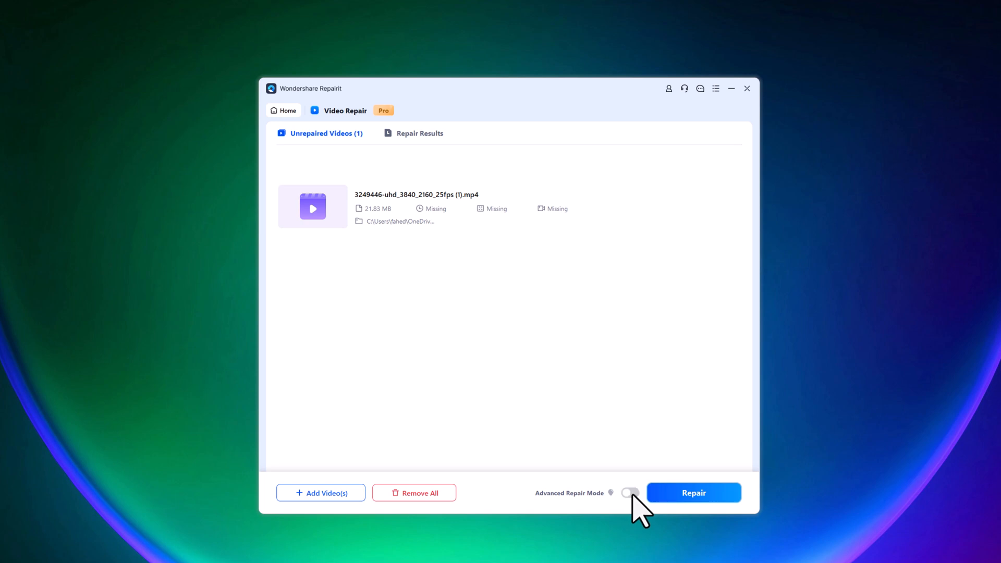
Step: Repair the imported MP4 into a successful 4K 3840x2160 result
left_click(692, 492)
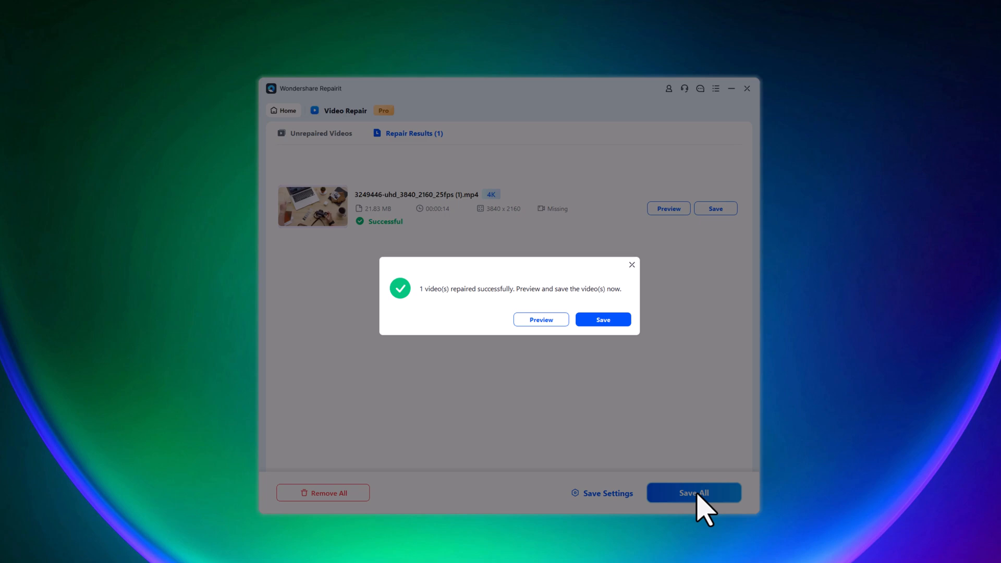
Step: Preview the repaired 4K desk-and-camera video, then close back to an empty import screen
left_click(632, 264)
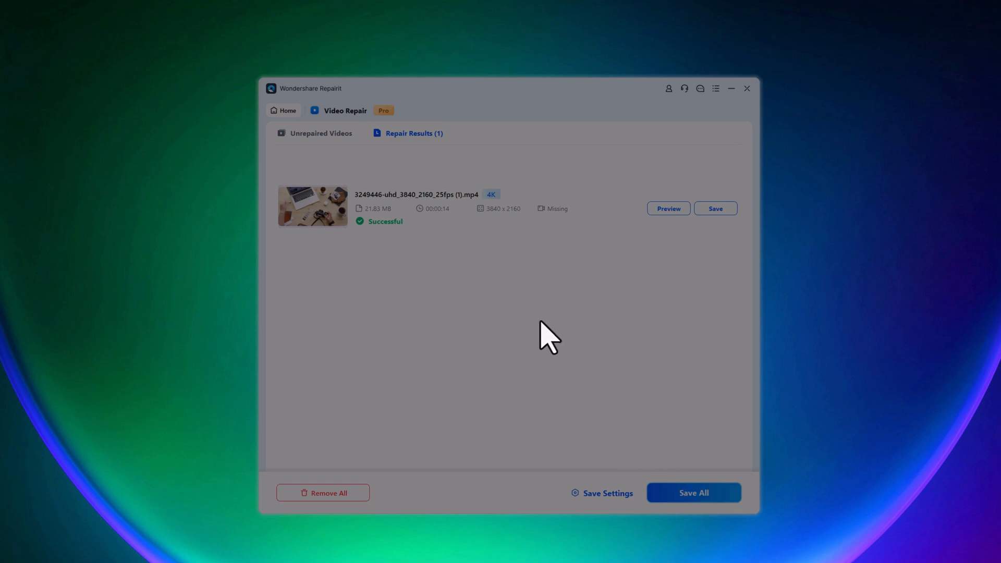
left_click(667, 209)
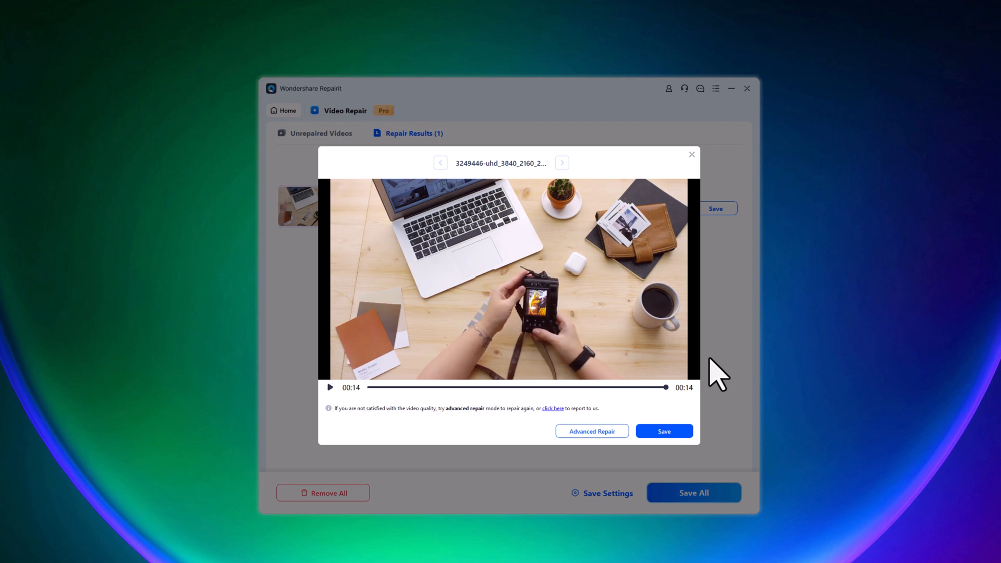
left_click(690, 155)
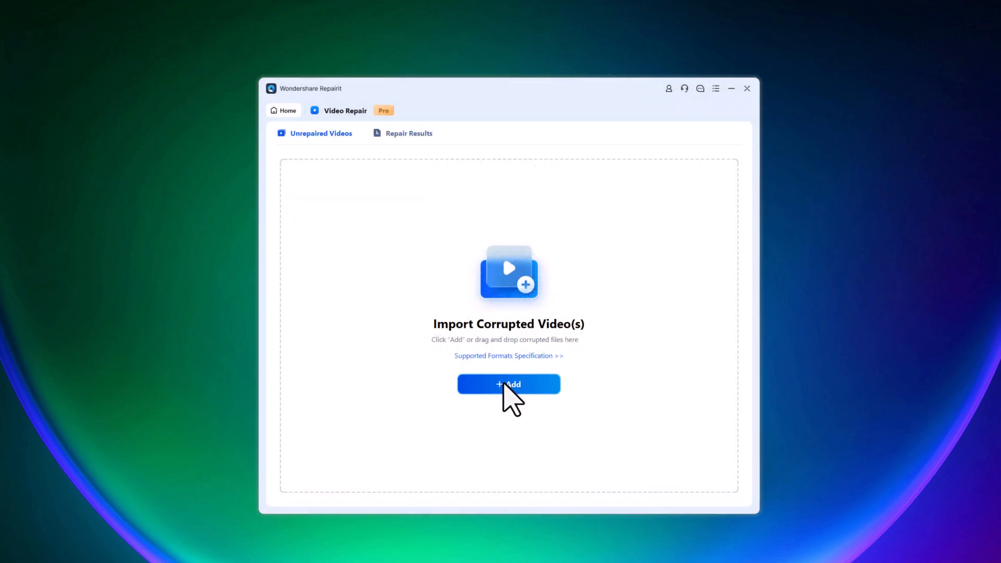
Step: Import Videos (1).mp4 and Videos (2).mp4 and repair both successfully
left_click(508, 384)
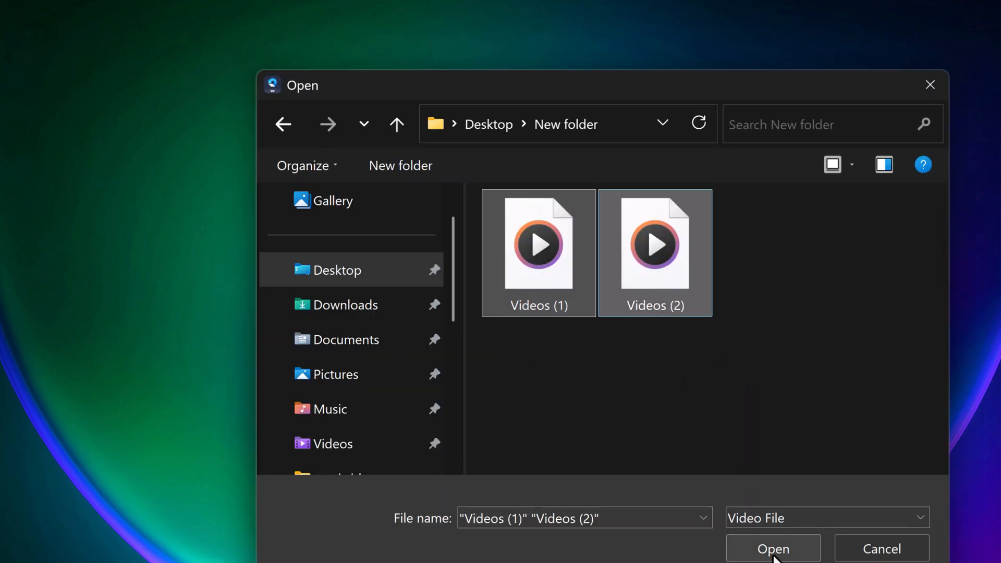
left_click(773, 548)
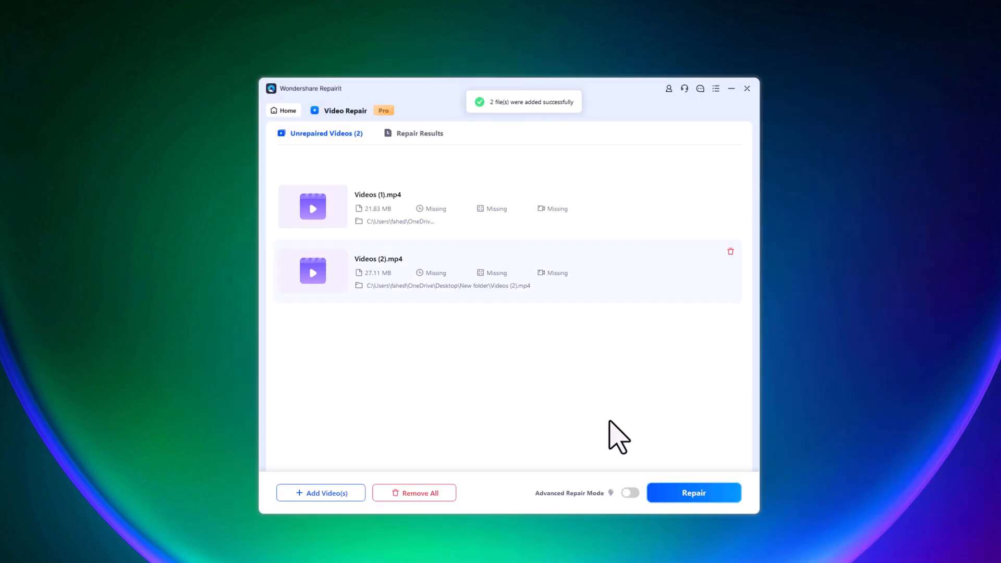
left_click(692, 492)
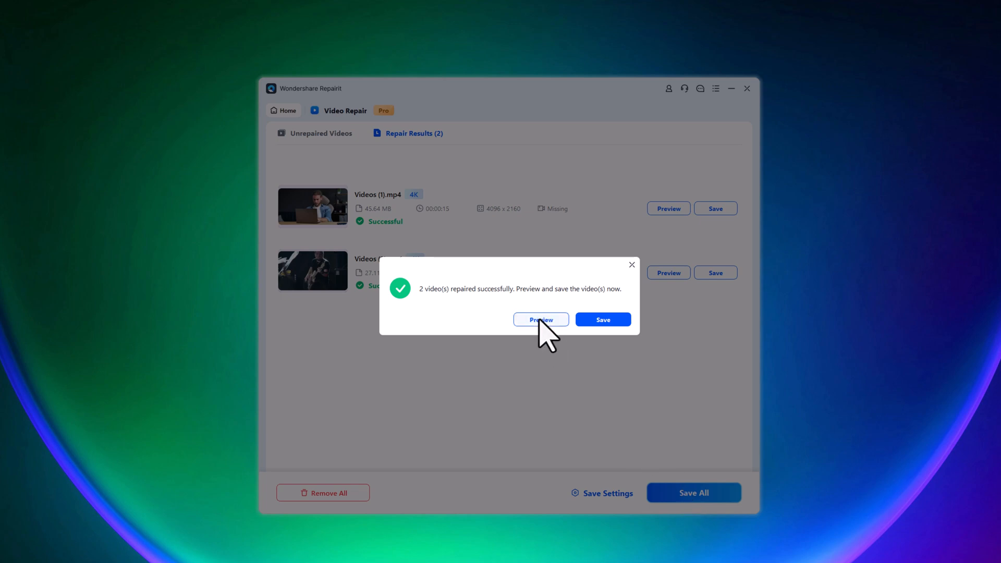
Step: Preview Videos (1).mp4, pause it, play Videos (2).mp4, then return to the repair home screen
left_click(540, 319)
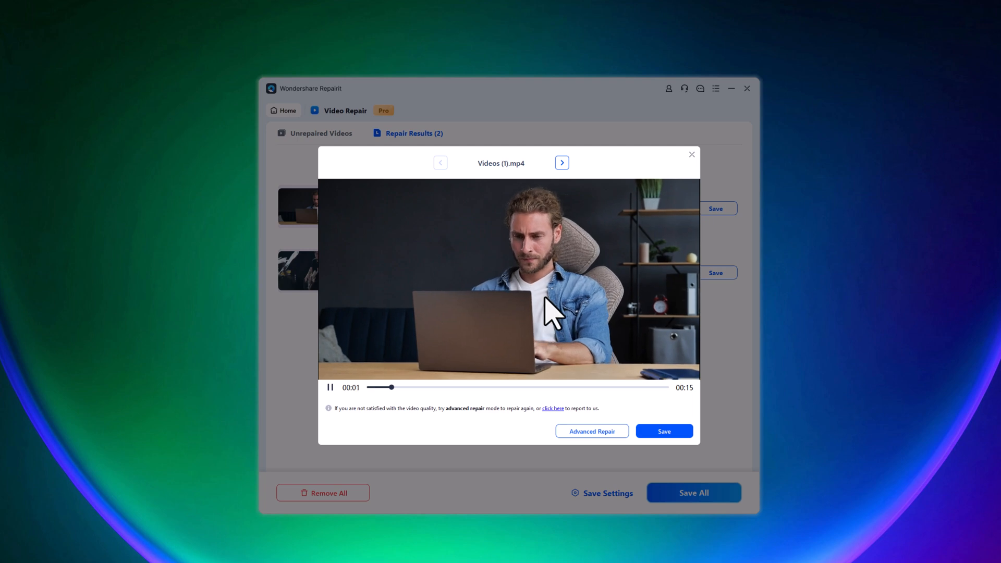
mouse_move(577, 345)
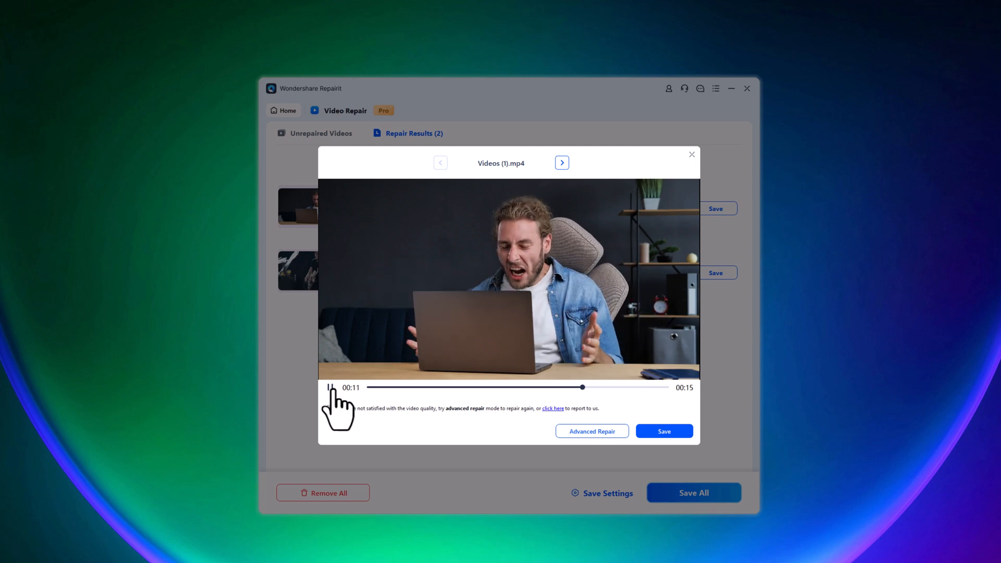
left_click(330, 387)
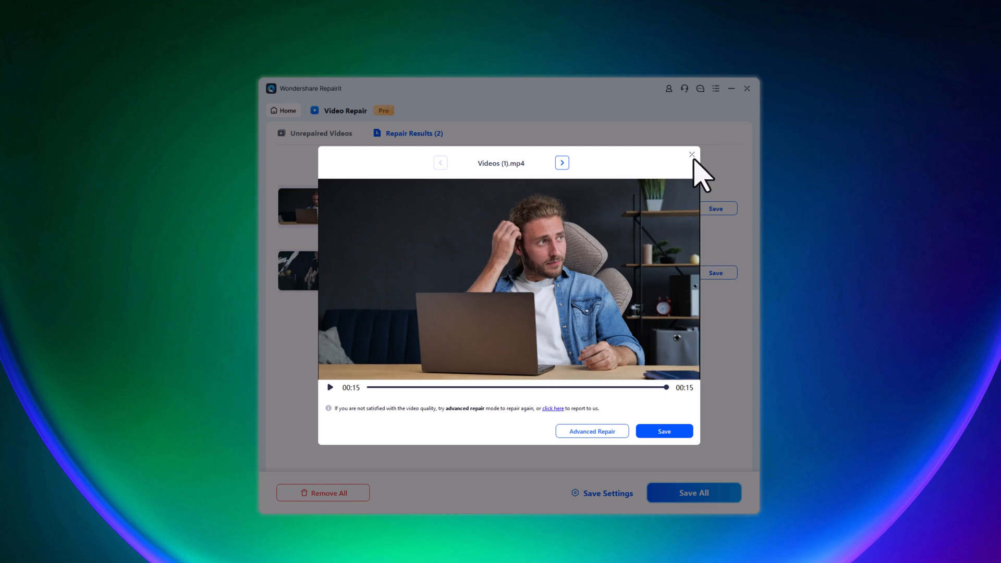
left_click(561, 163)
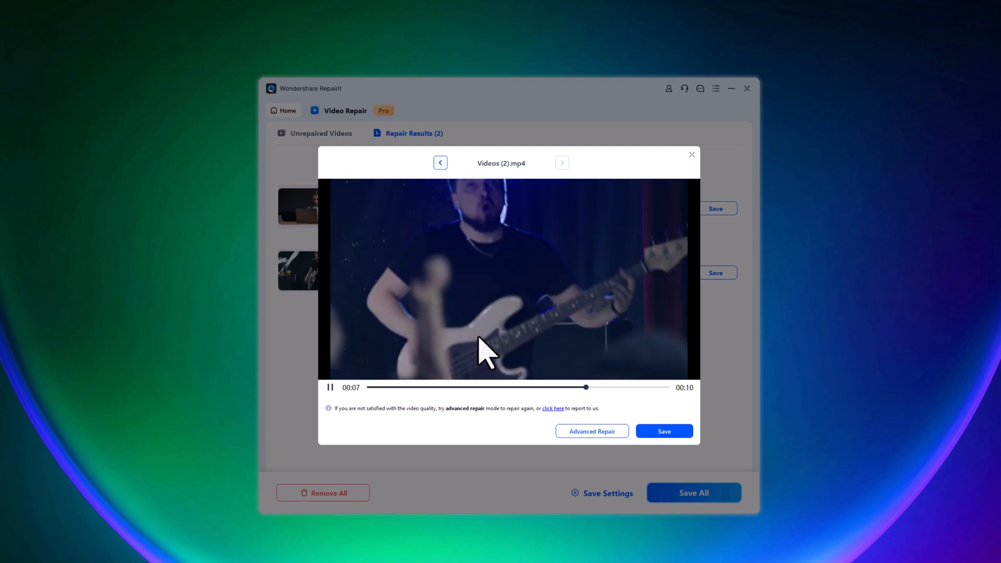
left_click(690, 154)
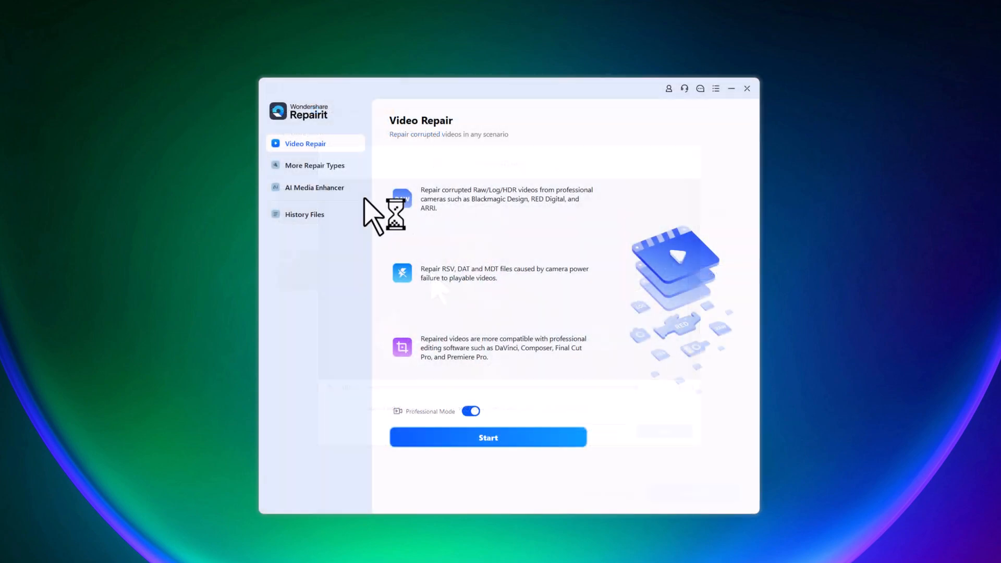
Step: Repair the corrupted Image.jpg via Photo Repair, view the fixed photo, then close its preview
left_click(313, 165)
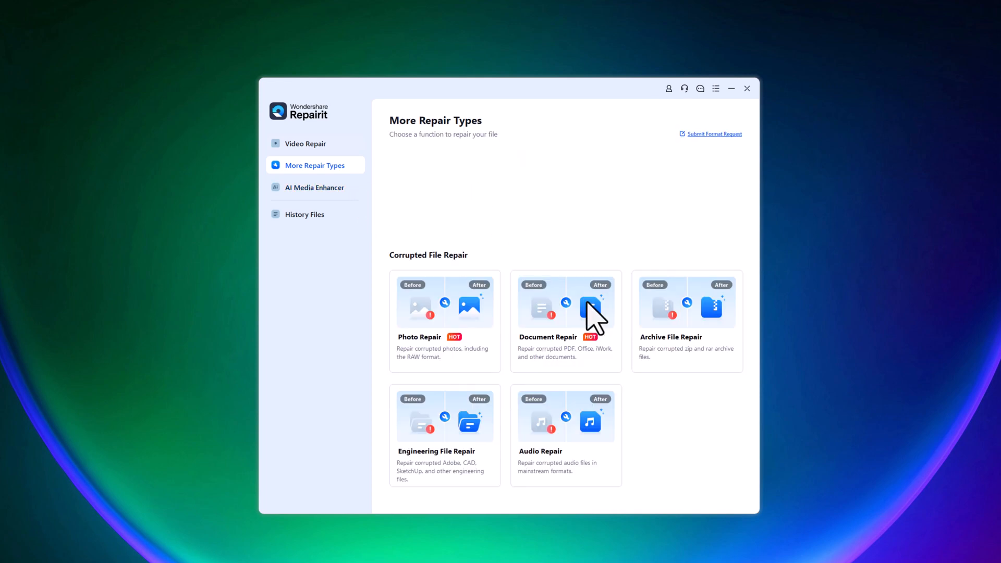
left_click(444, 301)
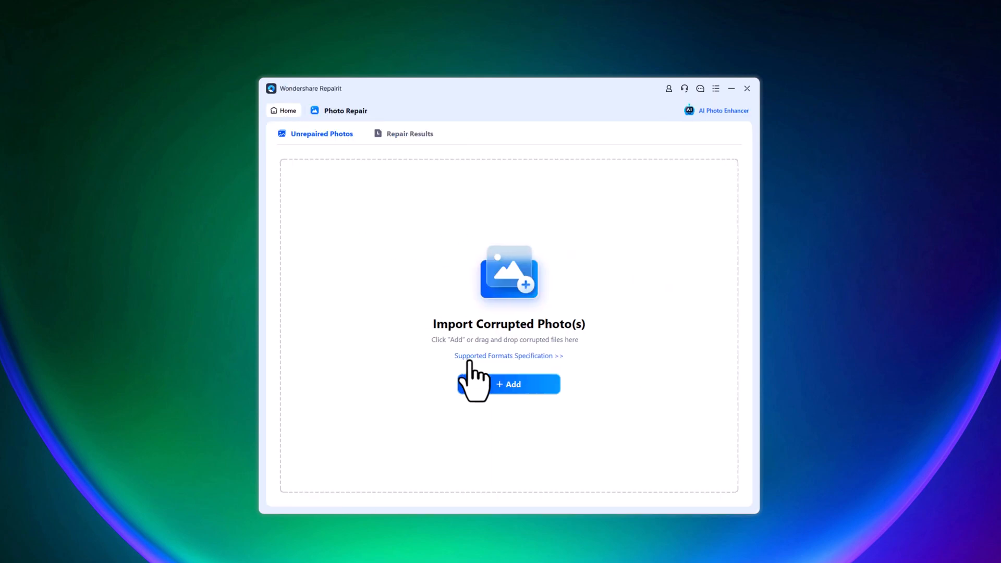
mouse_move(778, 552)
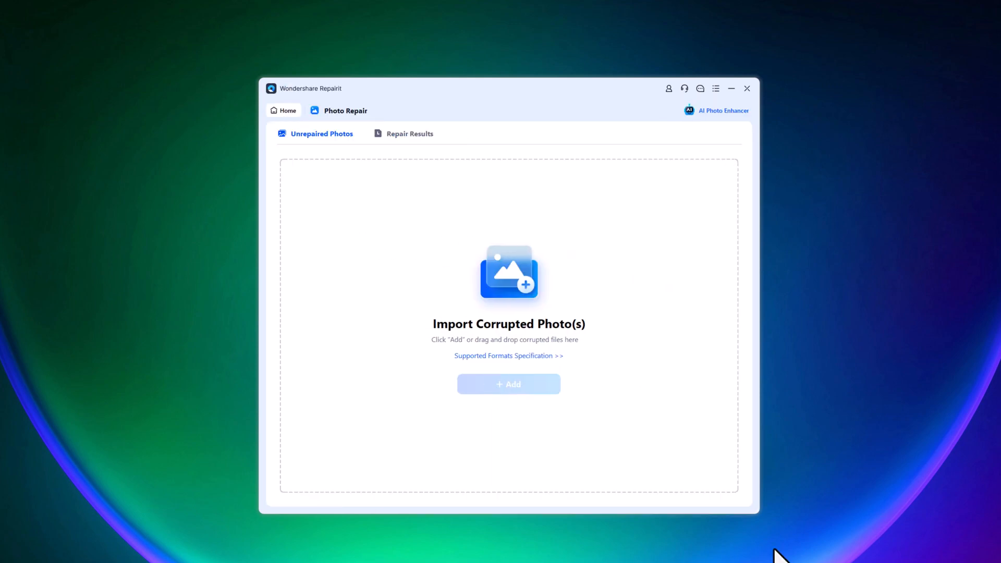
mouse_move(556, 294)
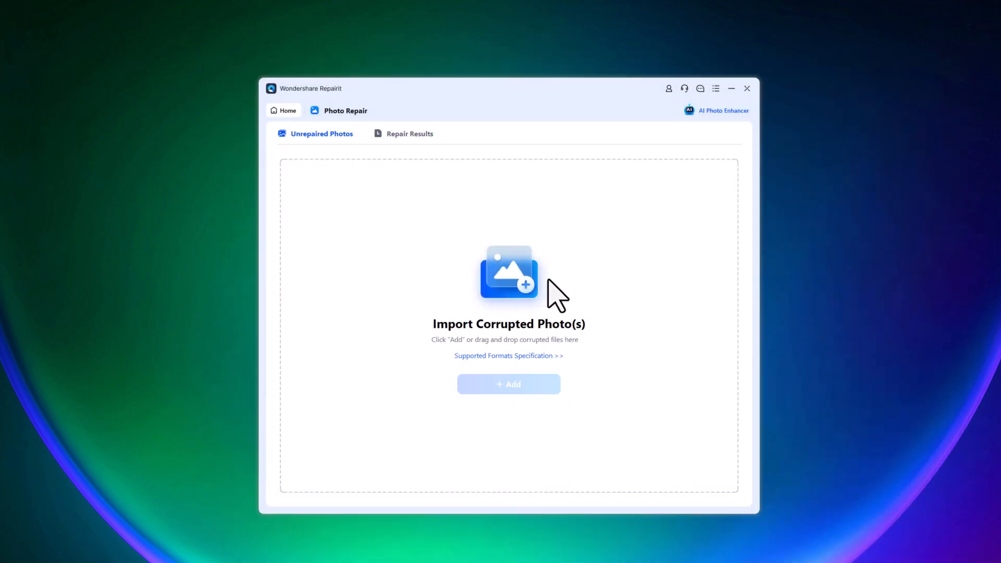
left_click(507, 383)
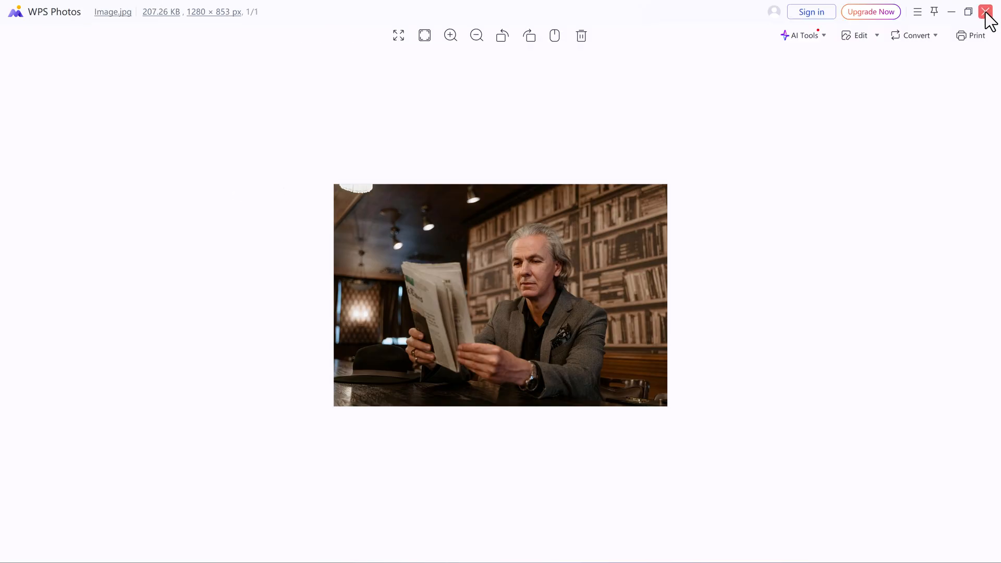
left_click(984, 12)
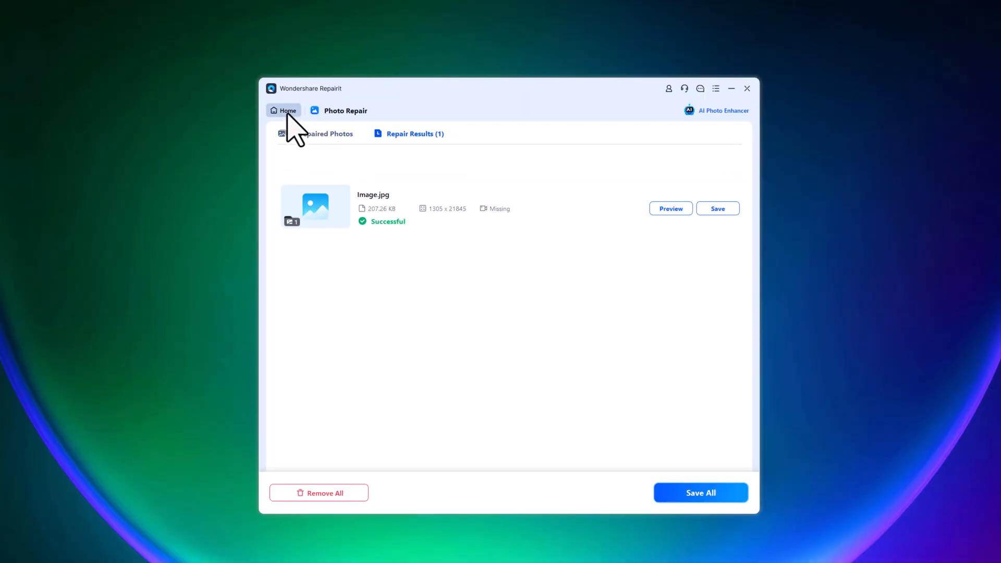
Step: Return to Home and bring up the AI Media Enhancer, landing on the AI Photo Enhancer tools
left_click(288, 111)
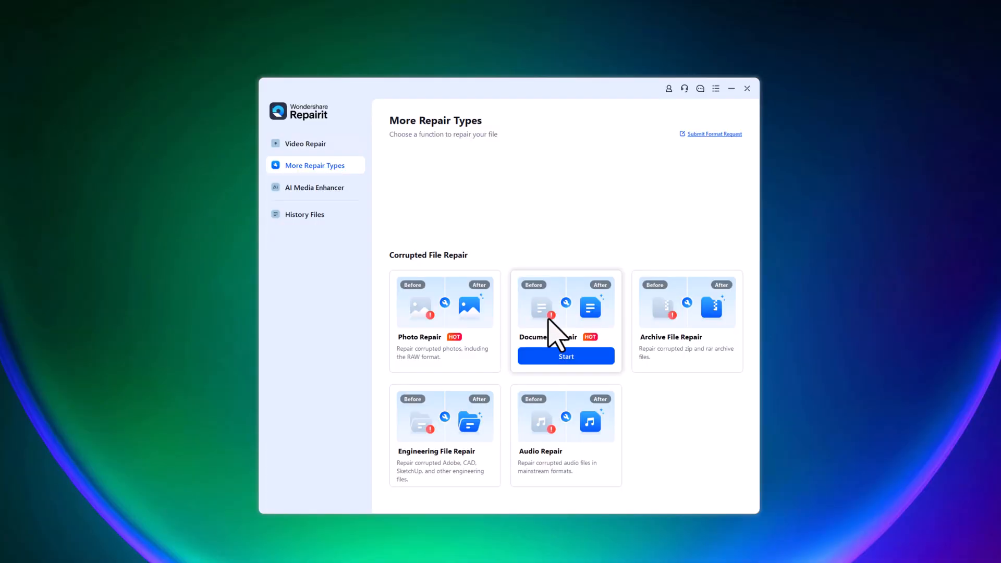
mouse_move(313, 186)
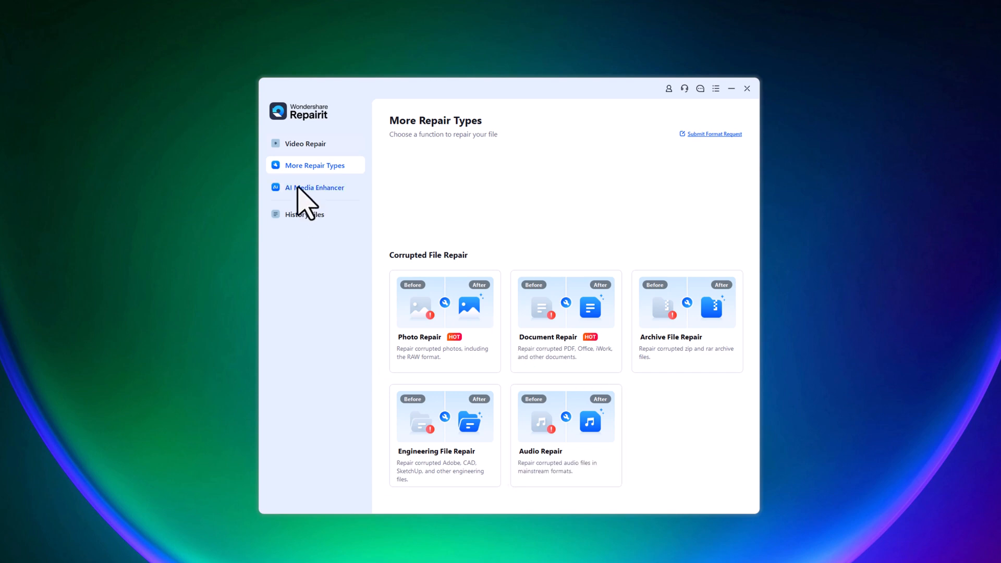
left_click(314, 187)
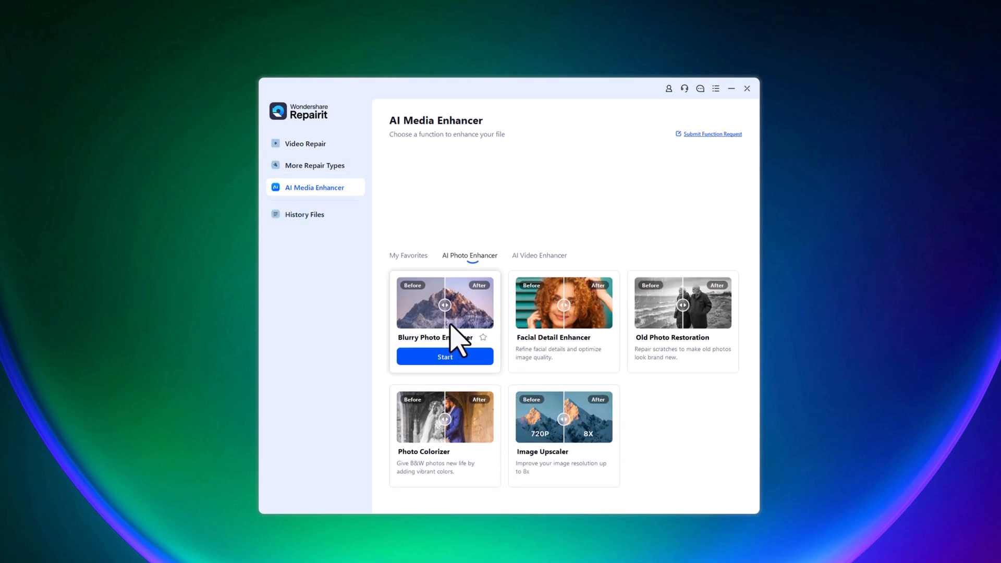
left_click(538, 255)
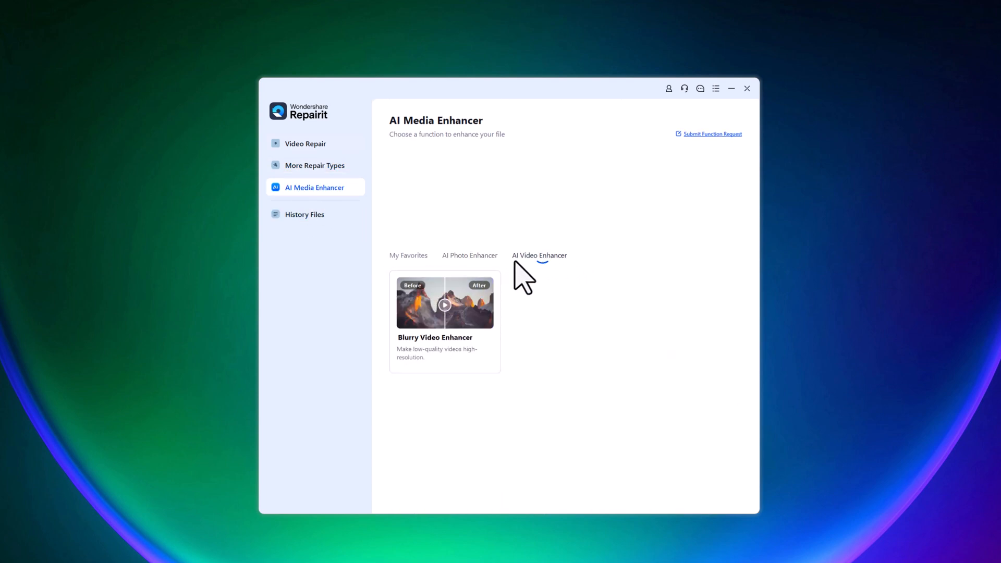
left_click(469, 255)
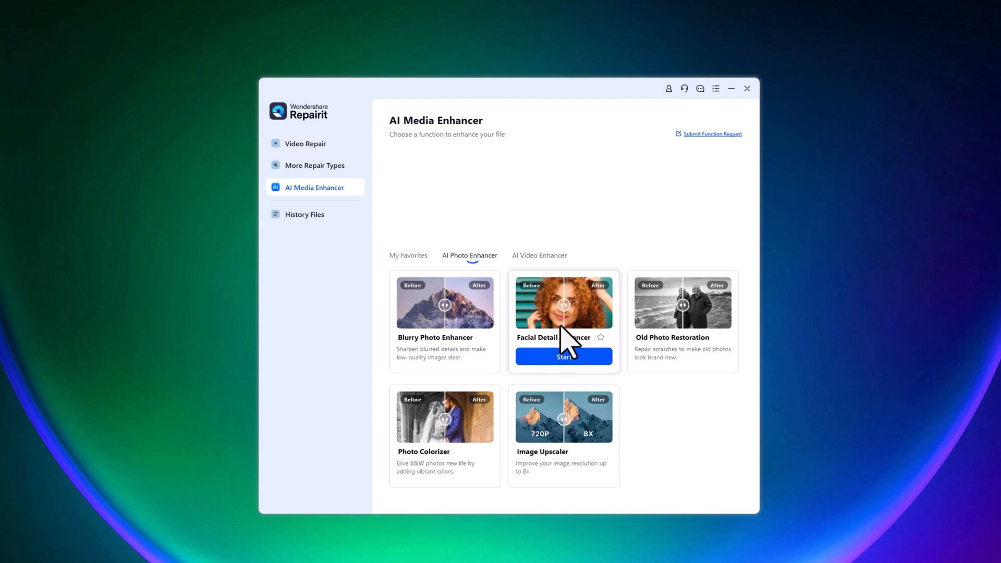
mouse_move(445, 325)
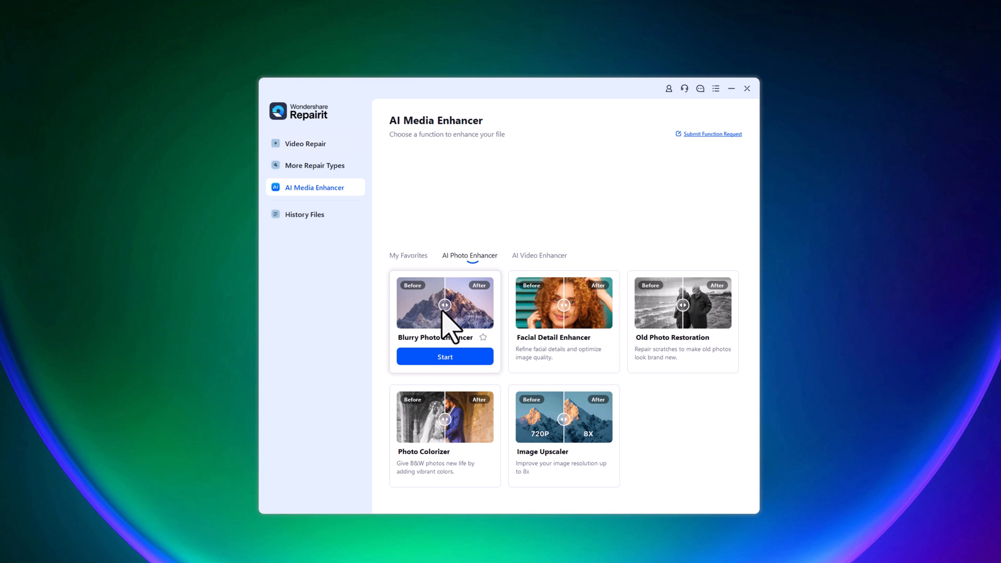
Step: Look at a photo tool, glance at the AI Video Enhancer, and settle back on the AI Photo Enhancer
left_click(445, 356)
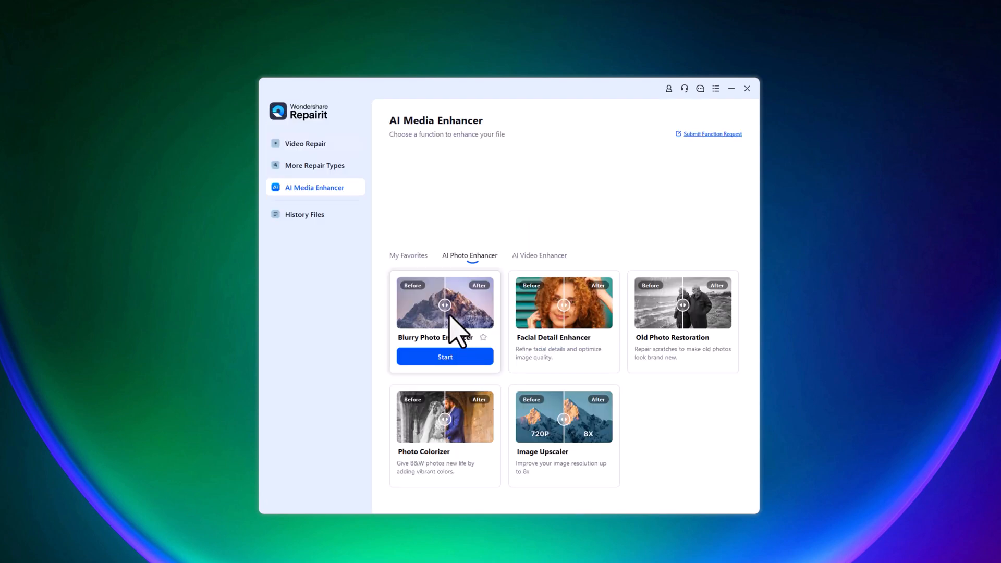
left_click(539, 255)
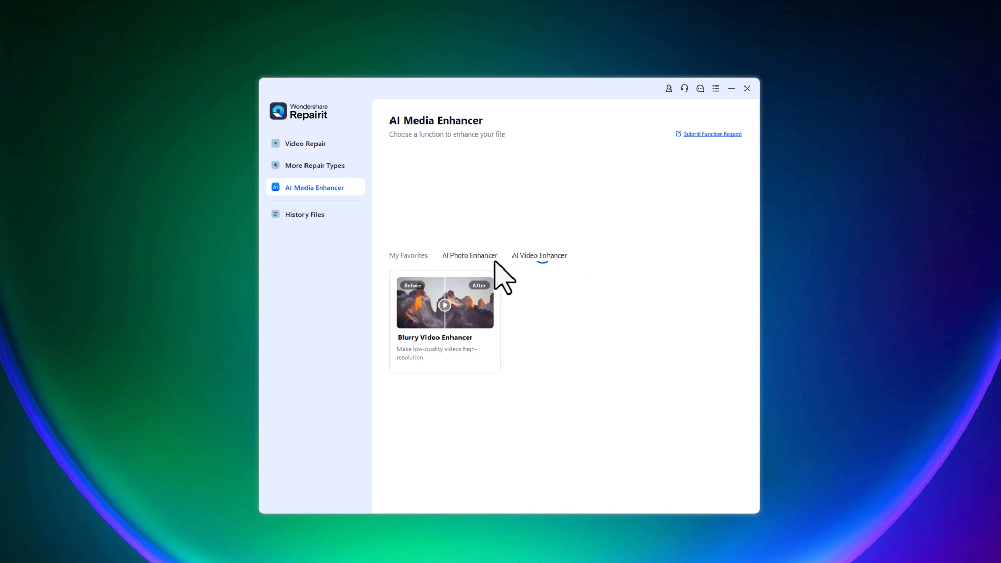
left_click(469, 255)
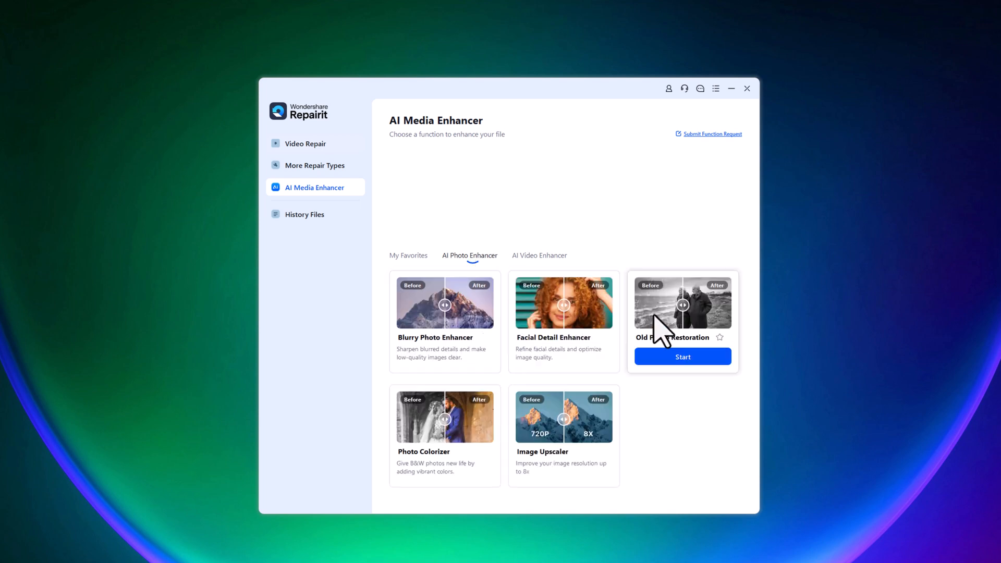
mouse_move(564, 342)
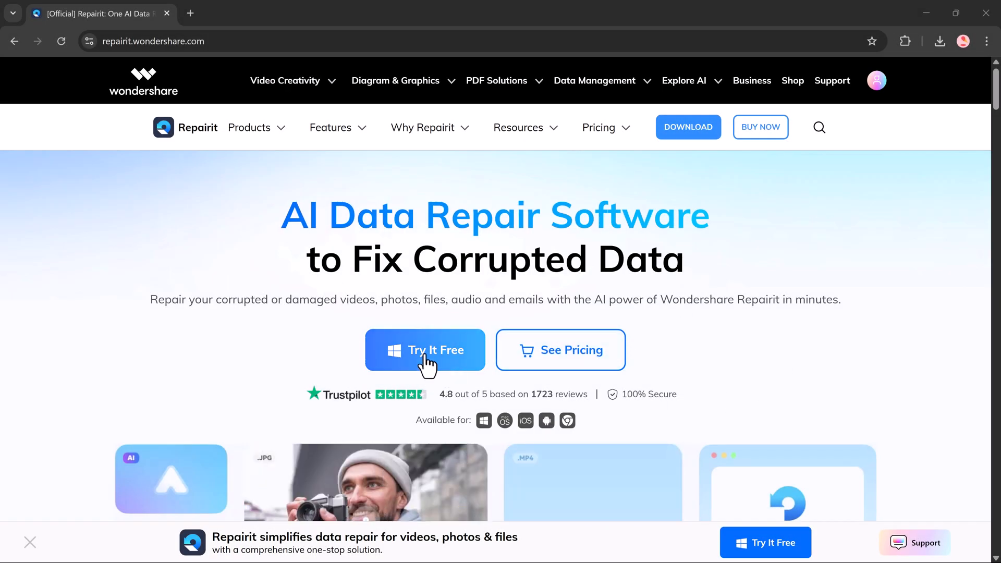
Step: Scroll through the Repairit site's repair types, photo restoration and AI enhancement sections
scroll("down", 3)
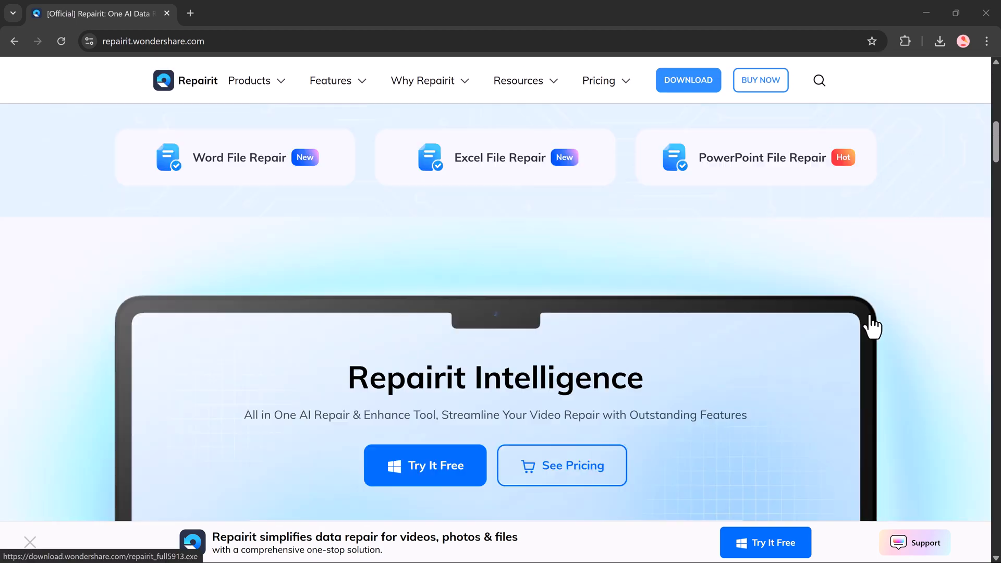
scroll("down", 3)
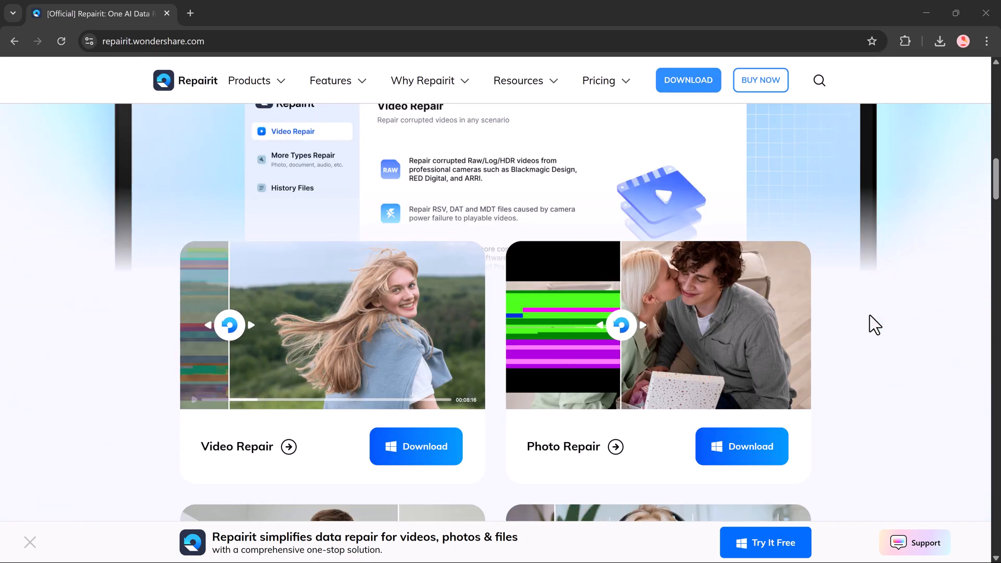
scroll("down", 3)
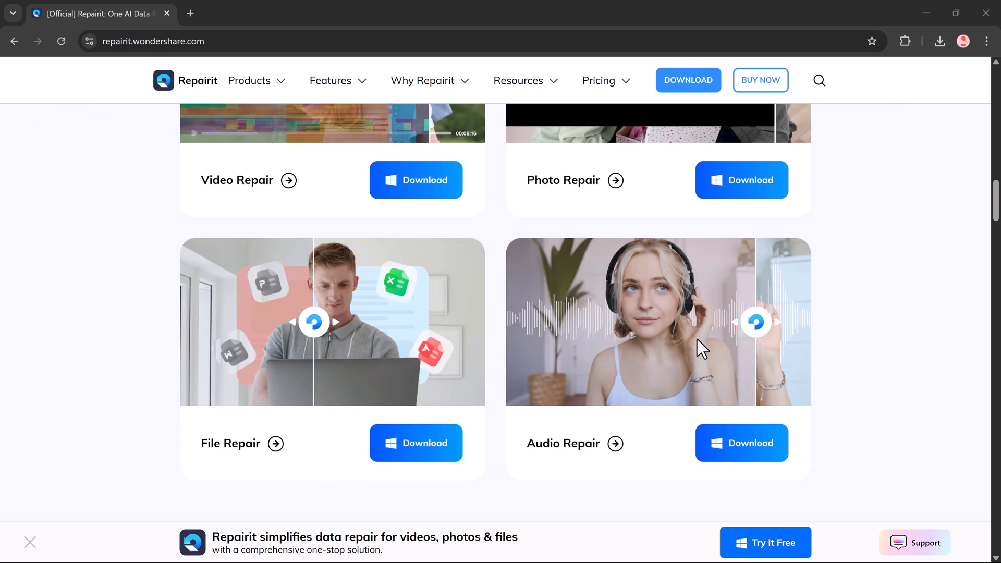
scroll("down", 3)
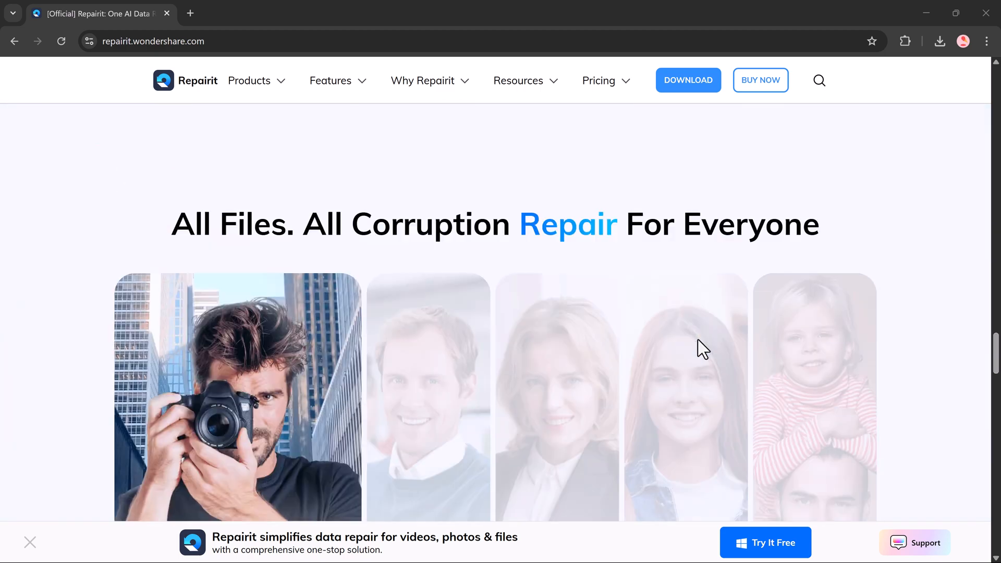
scroll("down", 3)
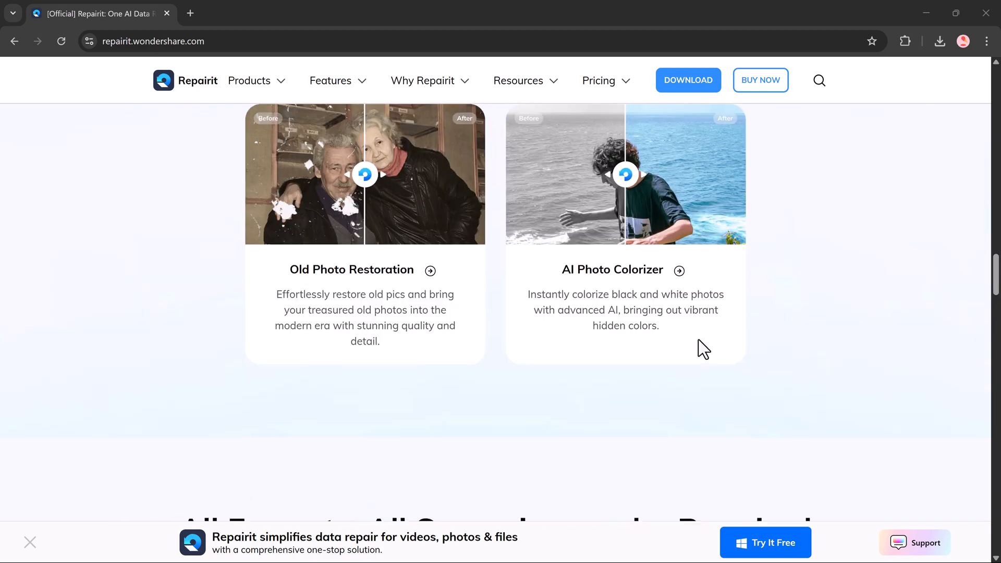
scroll("up", 3)
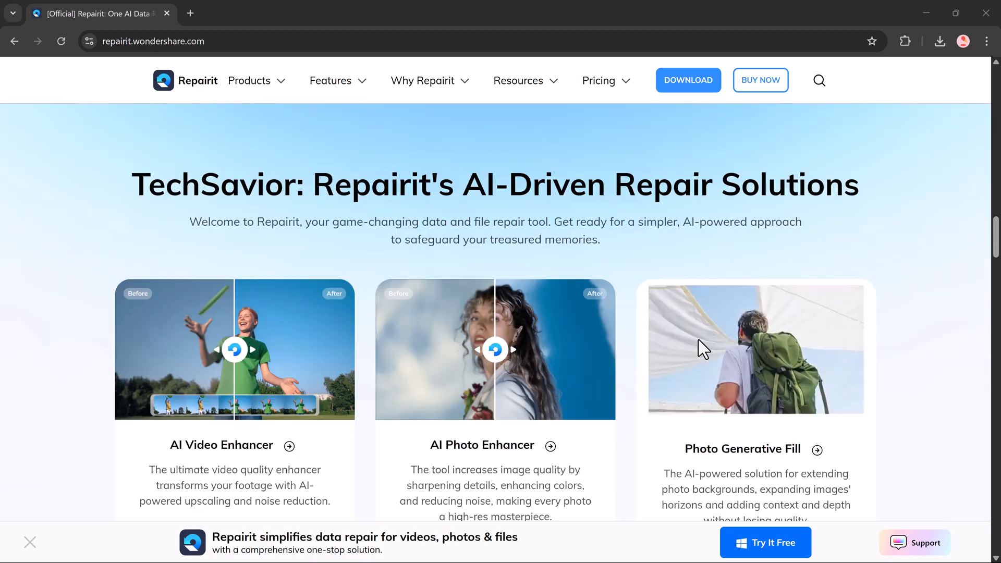
scroll("down", 3)
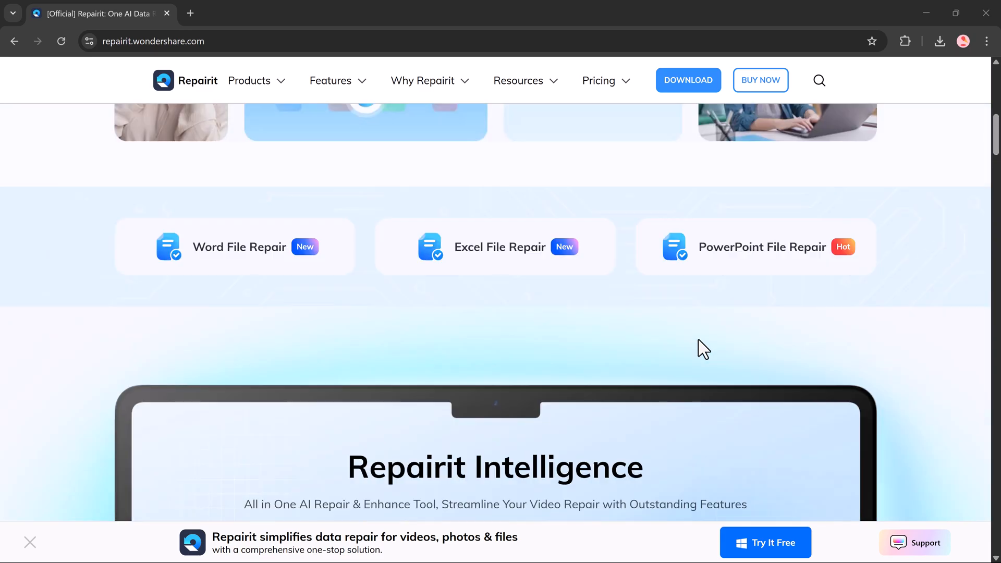